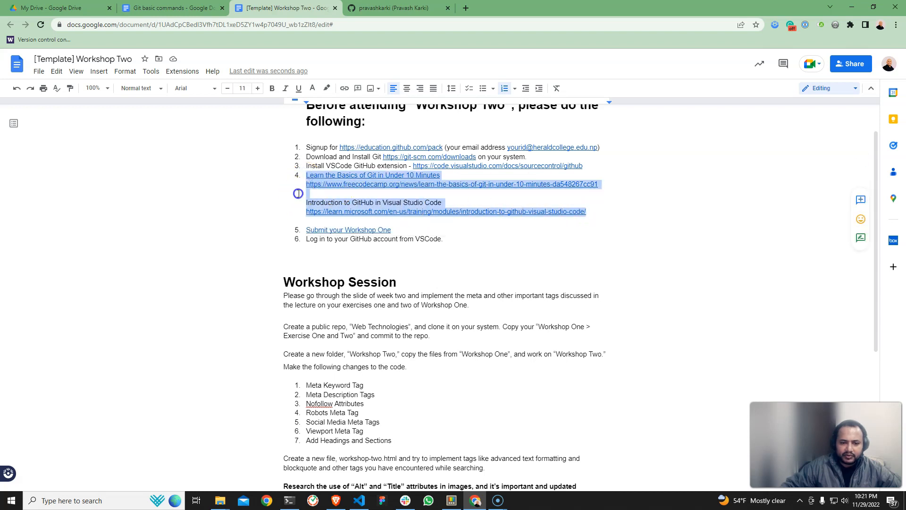
Select the line about logging in from VS Code in the pre-workshop steps
{"action": "left_click", "coordinate": [408, 238]}
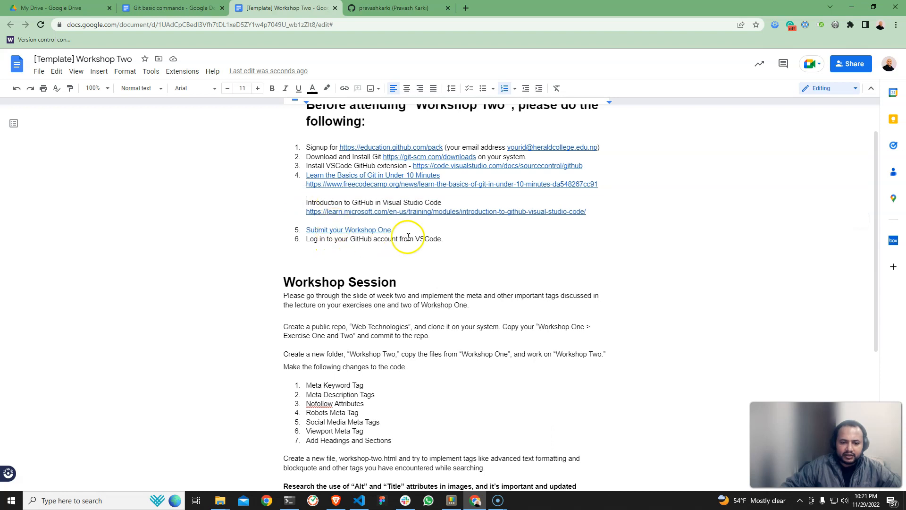
{"action": "left_click", "coordinate": [347, 229]}
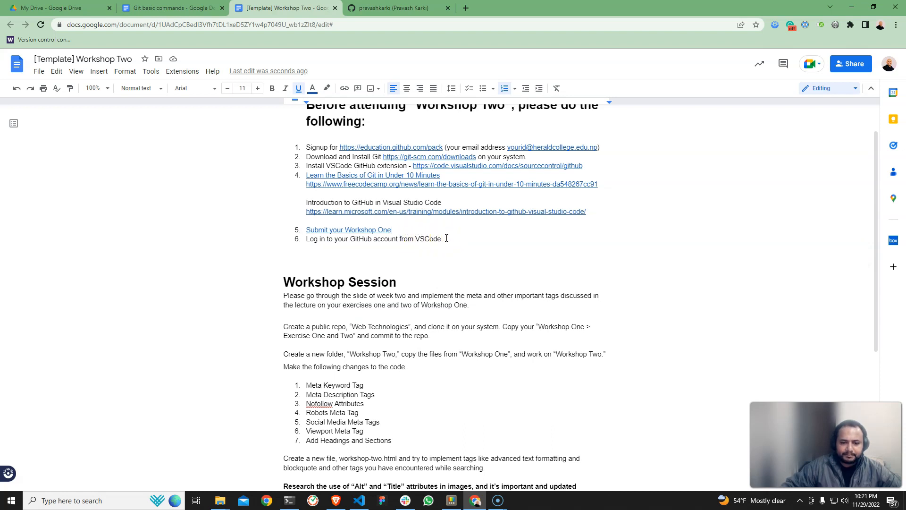
{"action": "triple_click", "coordinate": [374, 239]}
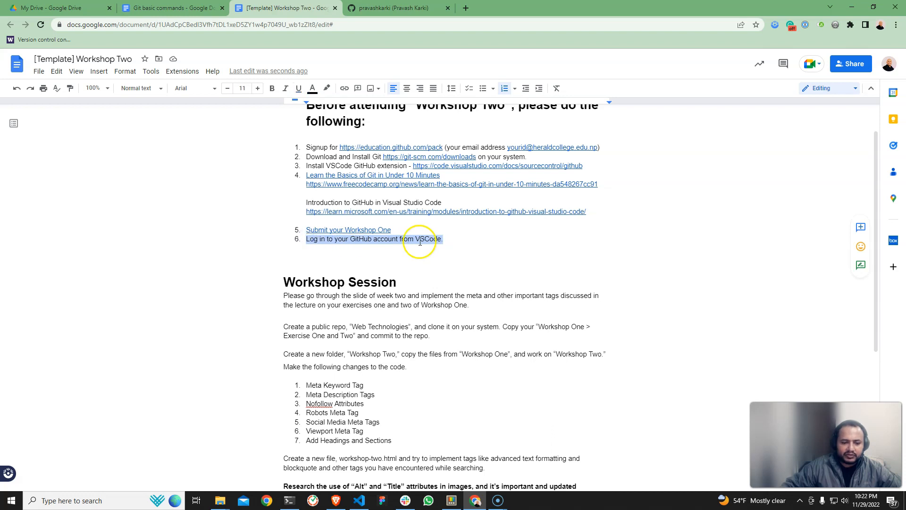
{"action": "mouse_move", "coordinate": [415, 263]}
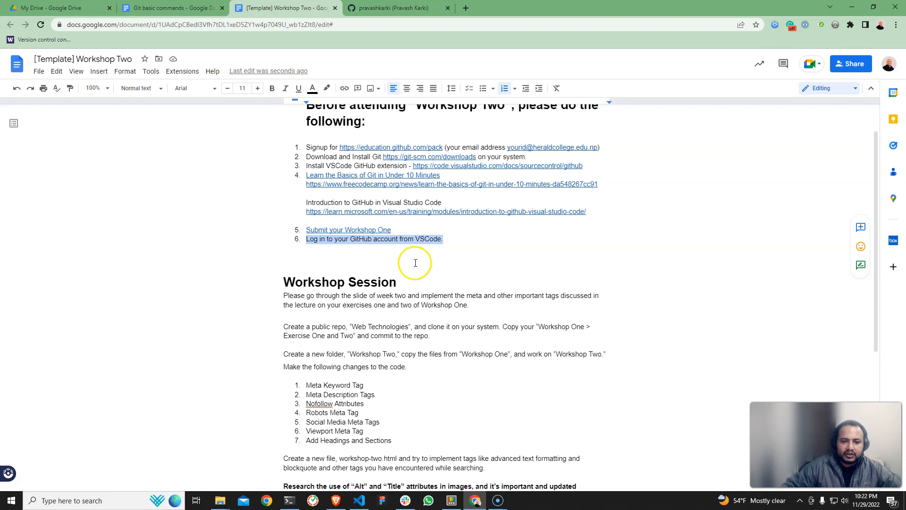
{"action": "scroll", "scroll_direction": "down", "scroll_amount": 3}
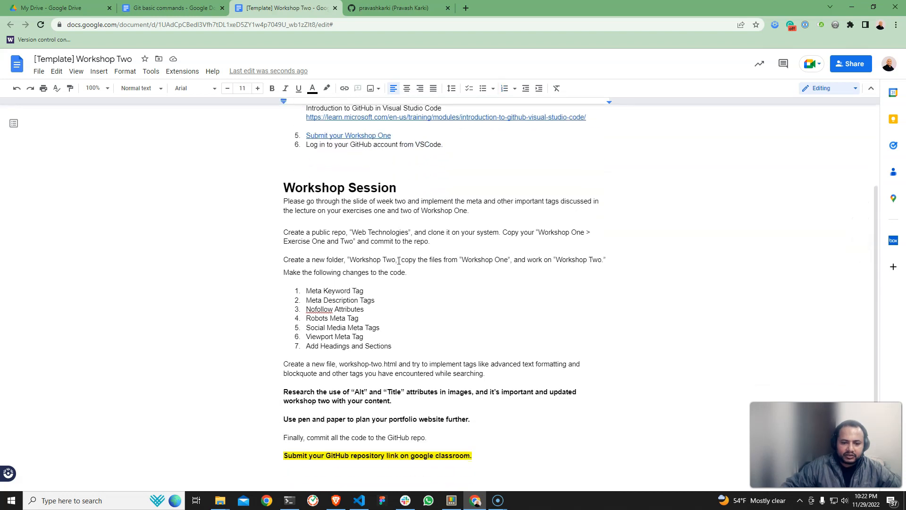
{"action": "scroll", "scroll_direction": "down", "scroll_amount": 3}
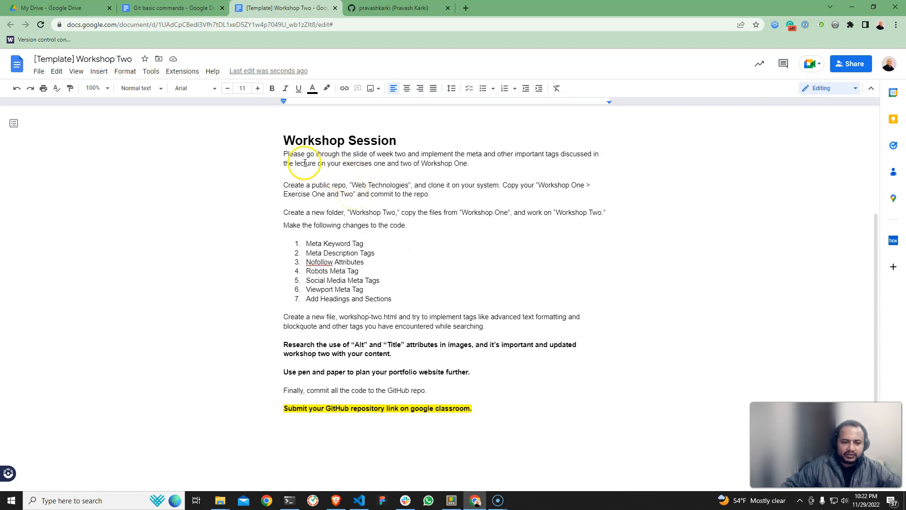
{"action": "left_click_drag", "start_coordinate": [284, 154], "coordinate": [467, 163]}
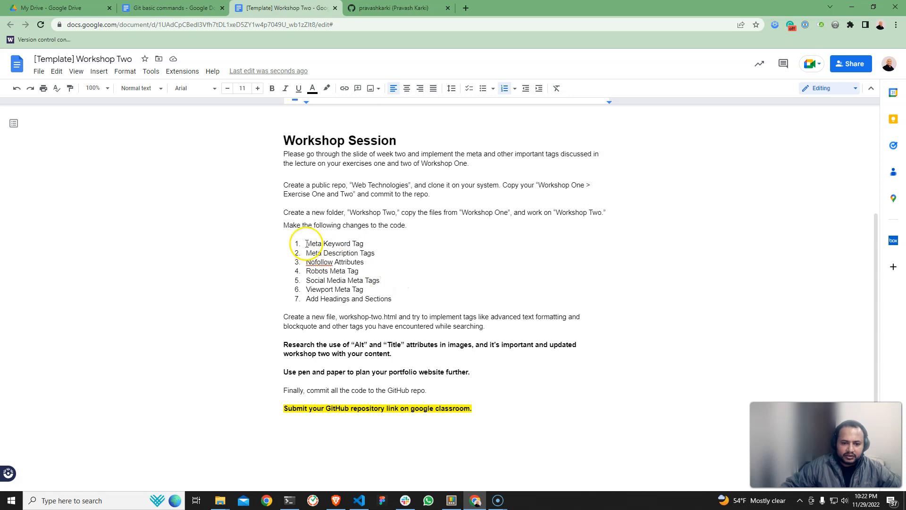
{"action": "mouse_move", "coordinate": [424, 289]}
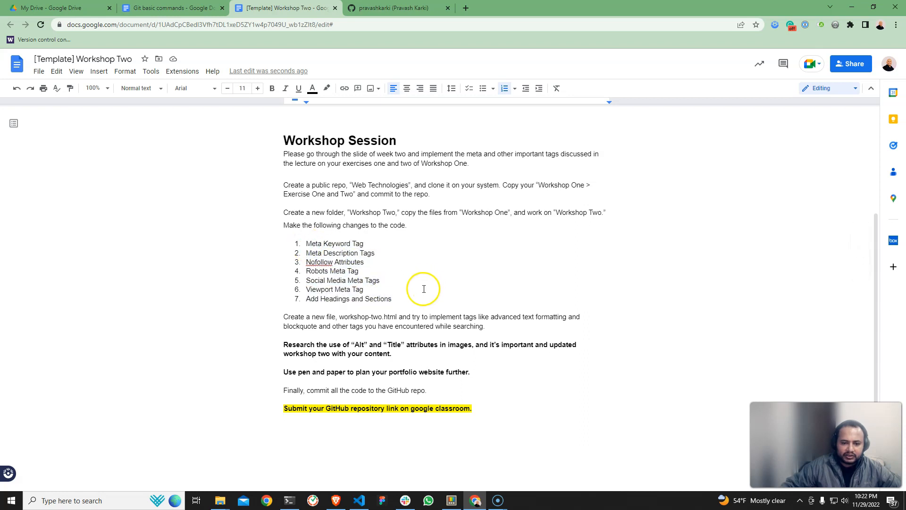
{"action": "mouse_move", "coordinate": [367, 188]}
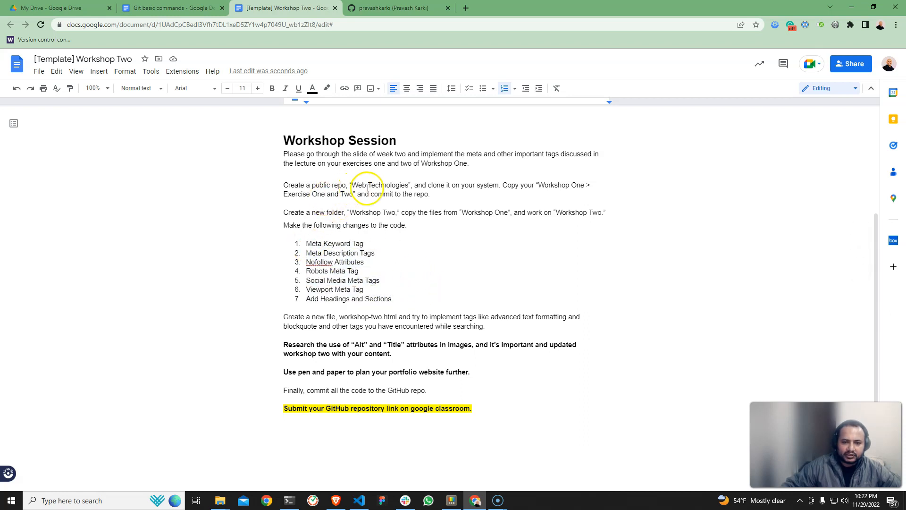
Switch to the GitHub profile and open its repositories list
{"action": "left_click", "coordinate": [397, 7]}
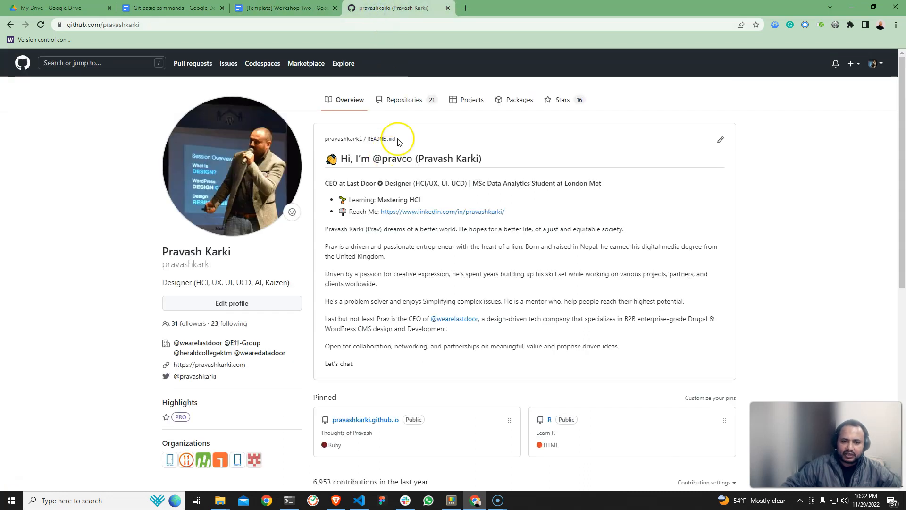
{"action": "left_click", "coordinate": [874, 64]}
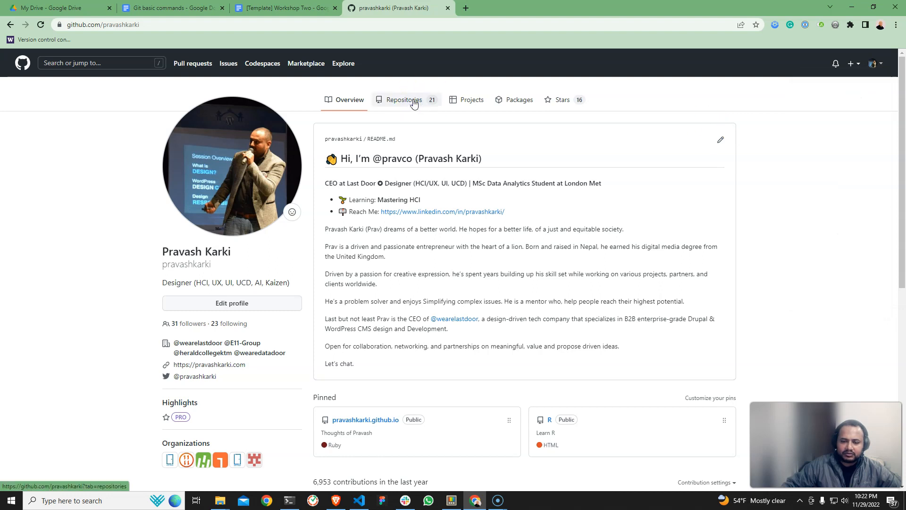
{"action": "left_click", "coordinate": [402, 99]}
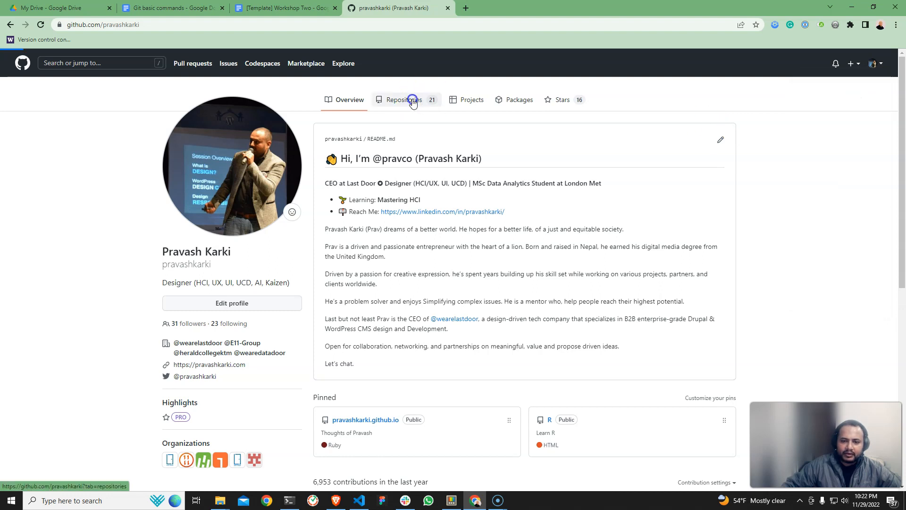
{"action": "left_click", "coordinate": [403, 100]}
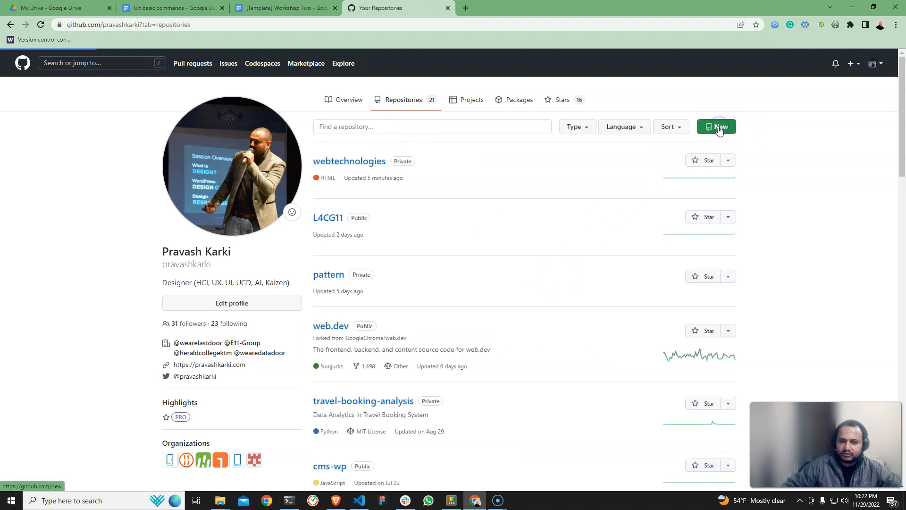
Try naming a new repository 'webtechnologies', then abandon it for the repository list
{"action": "left_click", "coordinate": [717, 126]}
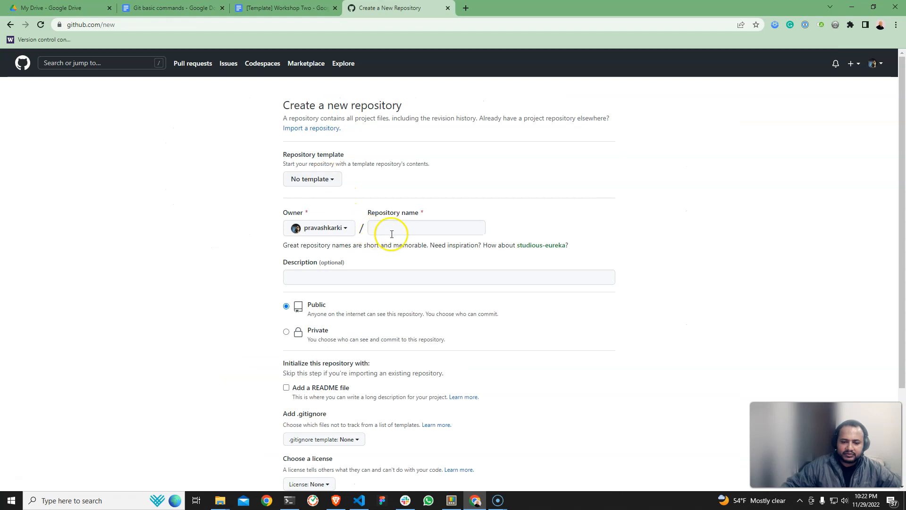
{"action": "type", "text": "webt"}
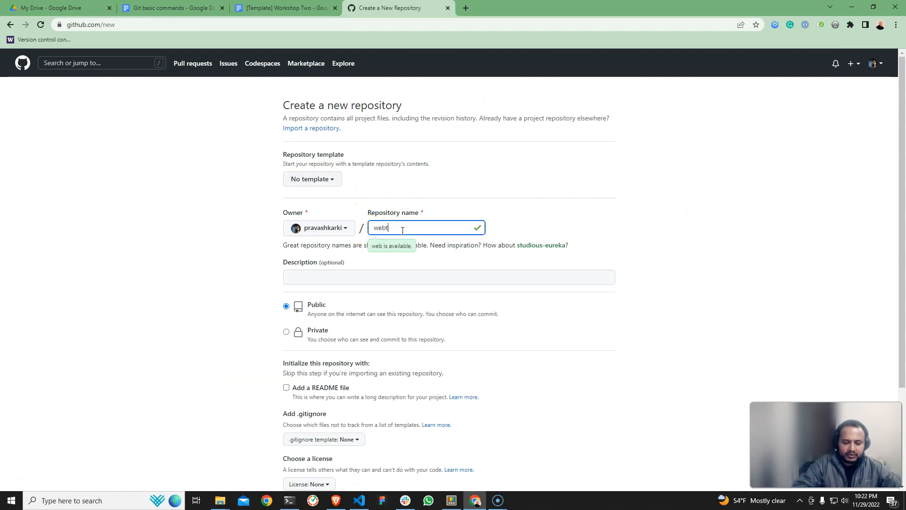
{"action": "key", "text": "Backspace"}
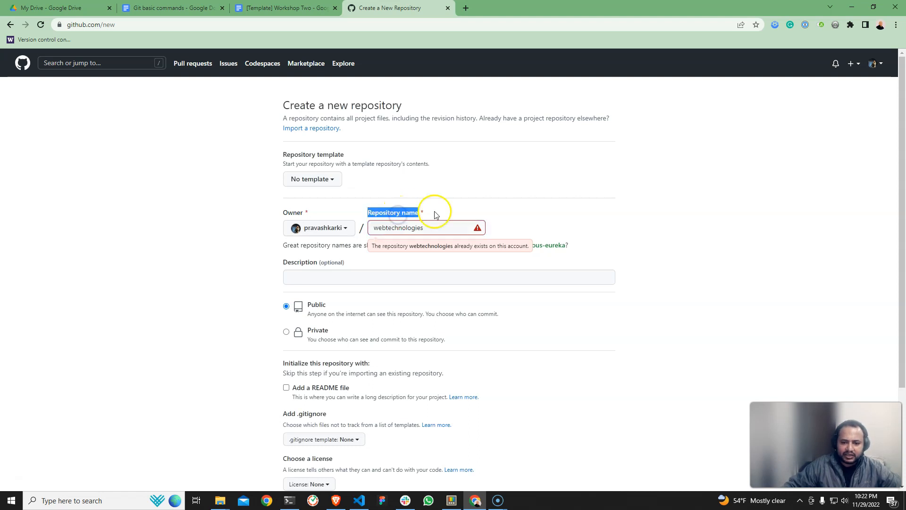
{"action": "left_click", "coordinate": [421, 227]}
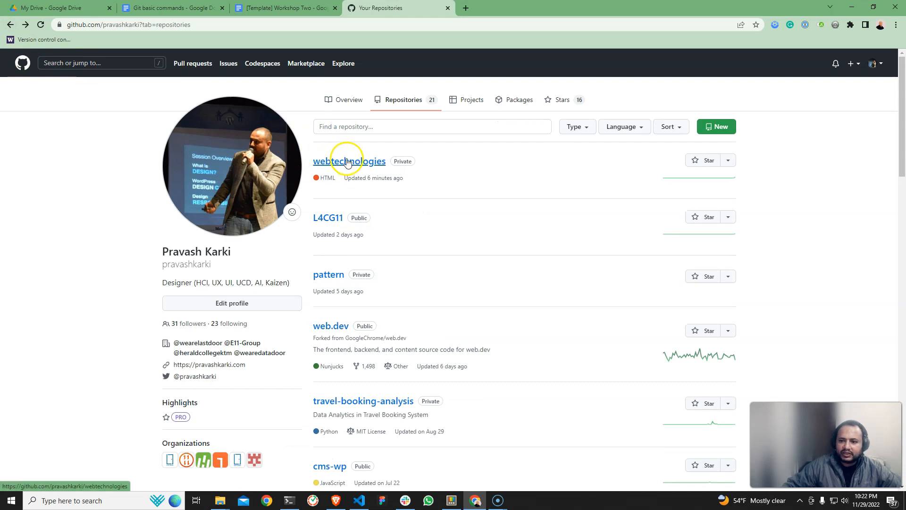
Browse into webtechnologies > Workshop > Week One on GitHub
{"action": "left_click", "coordinate": [350, 160]}
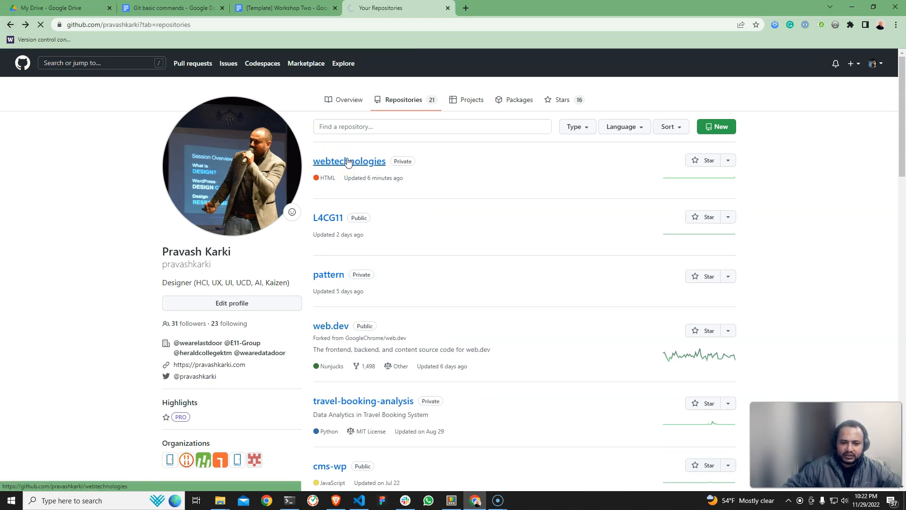
{"action": "left_click", "coordinate": [349, 160]}
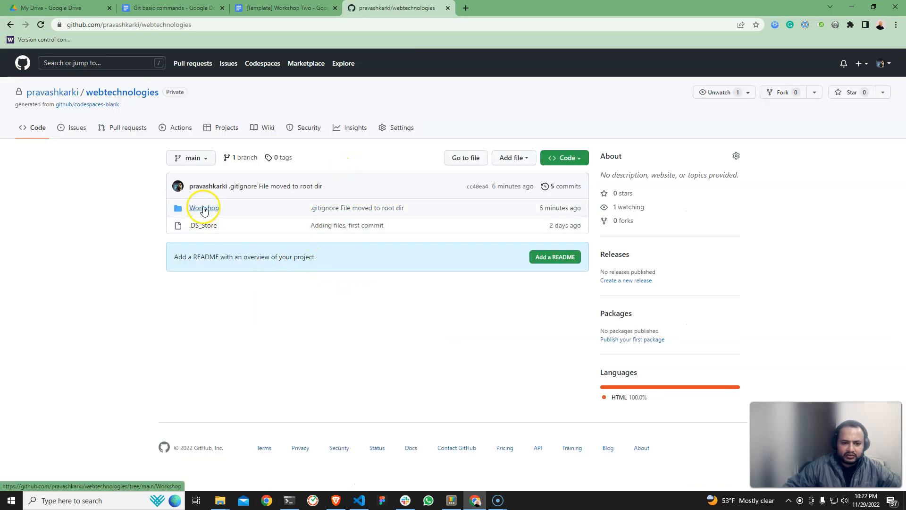
{"action": "left_click", "coordinate": [203, 208]}
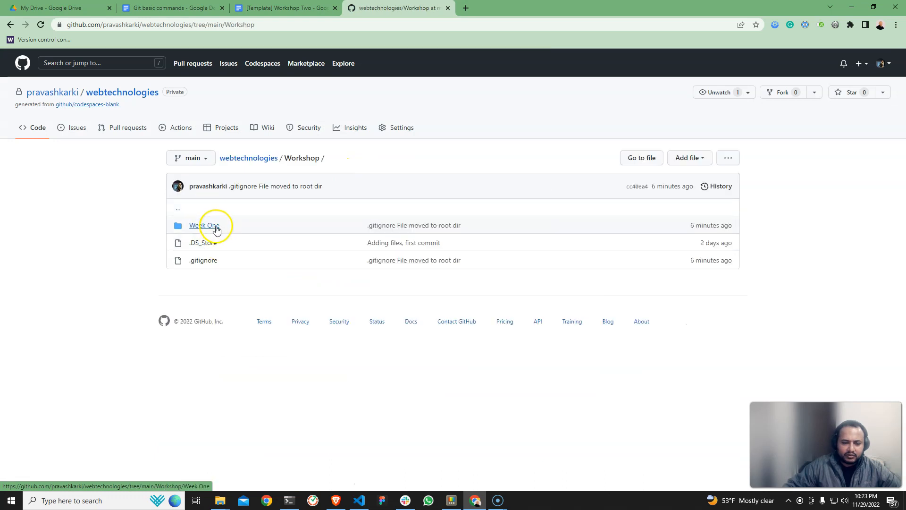
{"action": "left_click", "coordinate": [203, 225]}
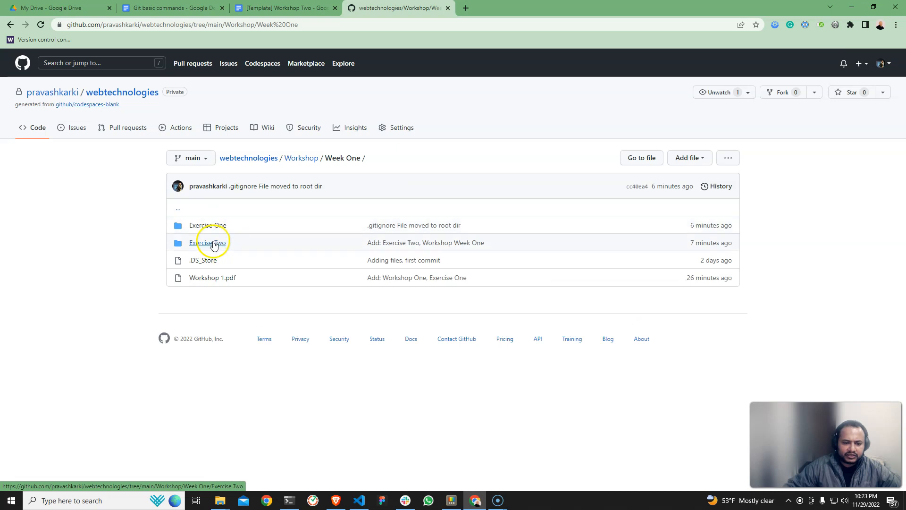
{"action": "left_click", "coordinate": [208, 225]}
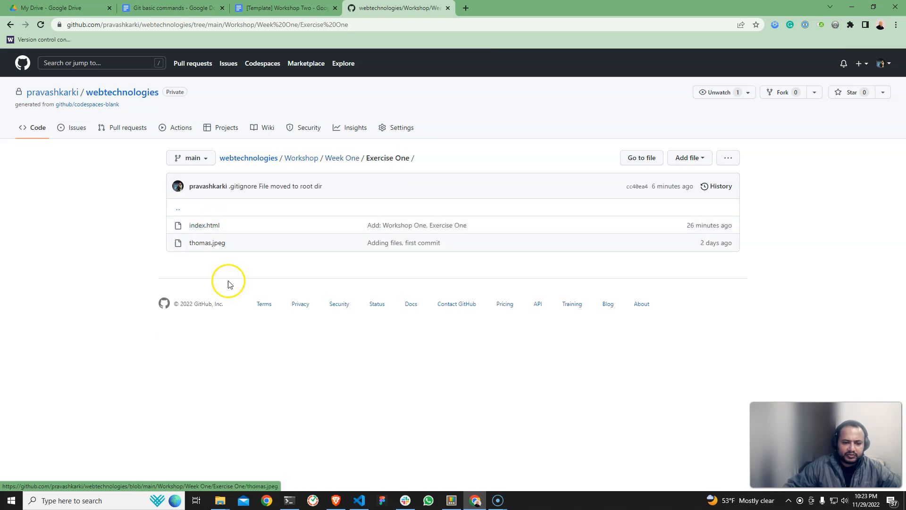
{"action": "left_click", "coordinate": [10, 24]}
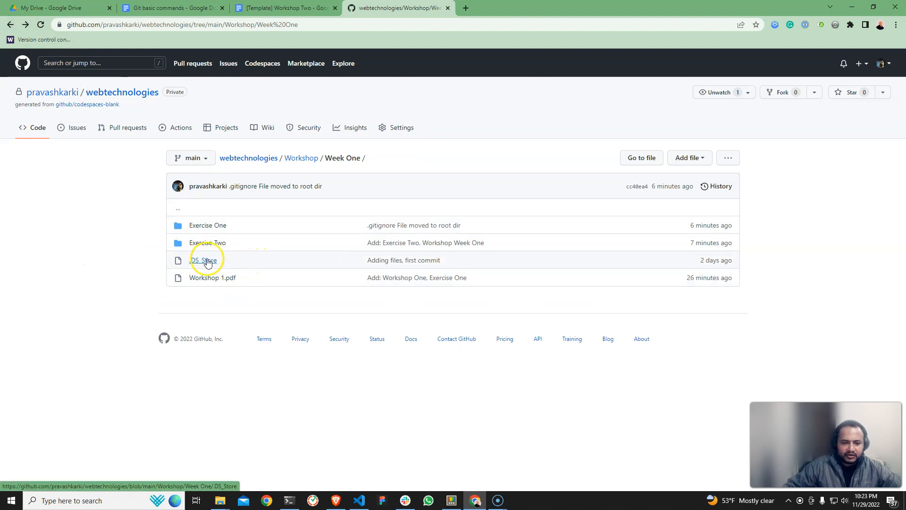
Delete the Week One .DS_Store file and commit the deletion
{"action": "left_click", "coordinate": [204, 261]}
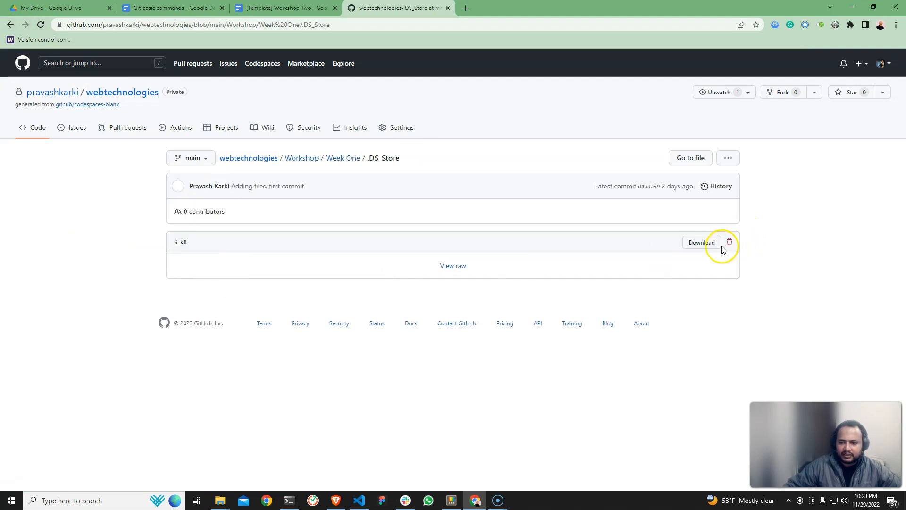
{"action": "left_click", "coordinate": [729, 242]}
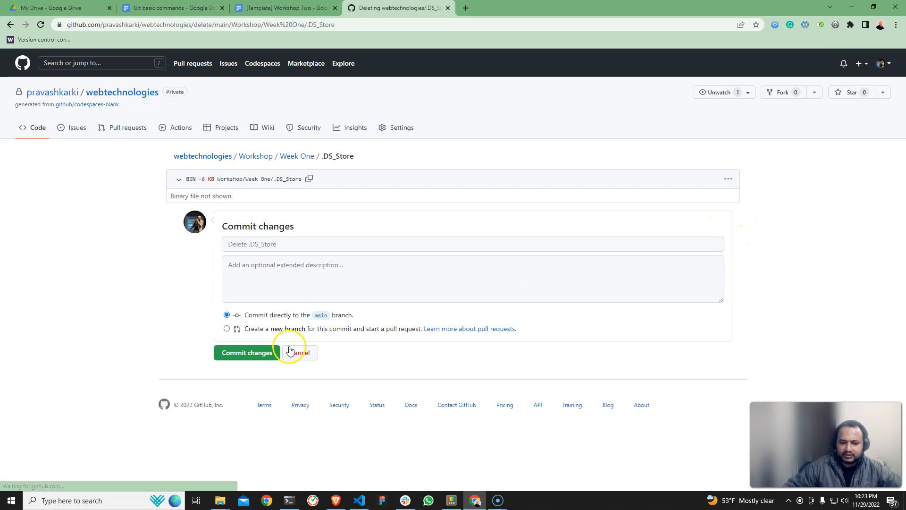
{"action": "left_click", "coordinate": [246, 353]}
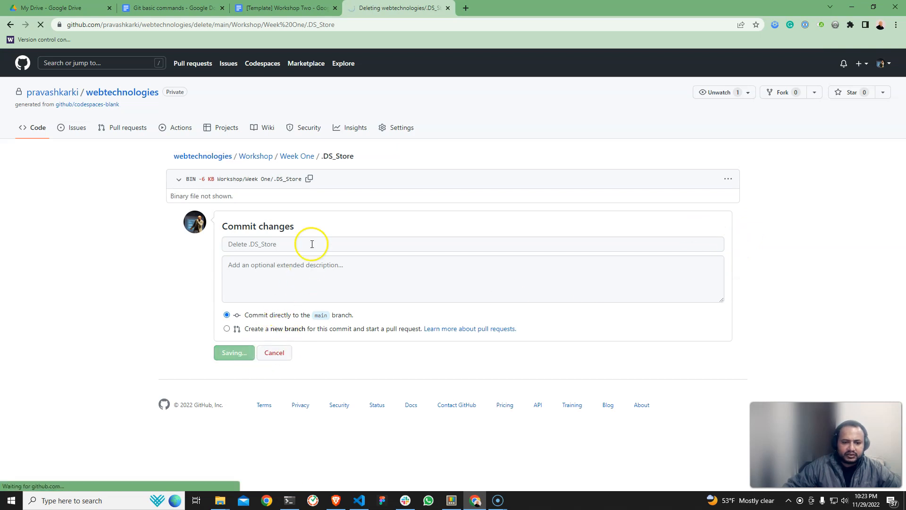
{"action": "left_click", "coordinate": [234, 352]}
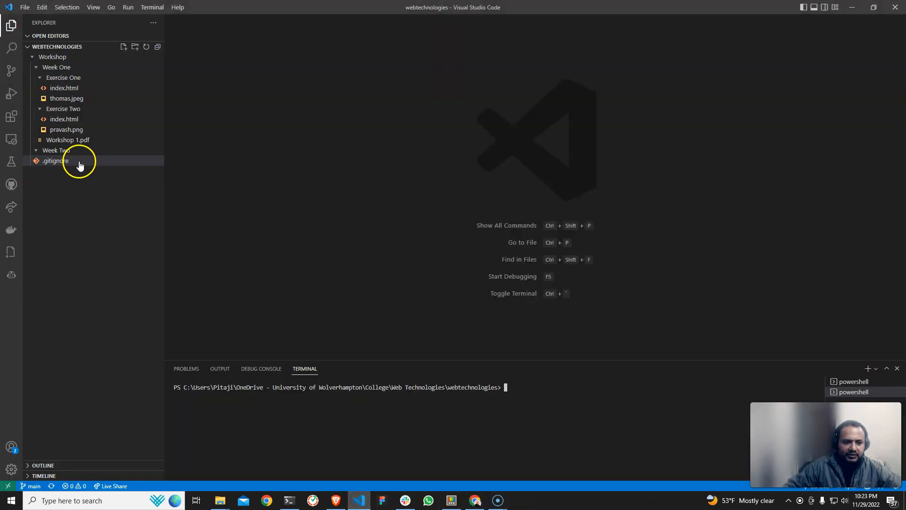
In .gitignore, select the .DS_Store entry and type .pdf, .txt and /.__.DS_Store entries
{"action": "left_click", "coordinate": [55, 161]}
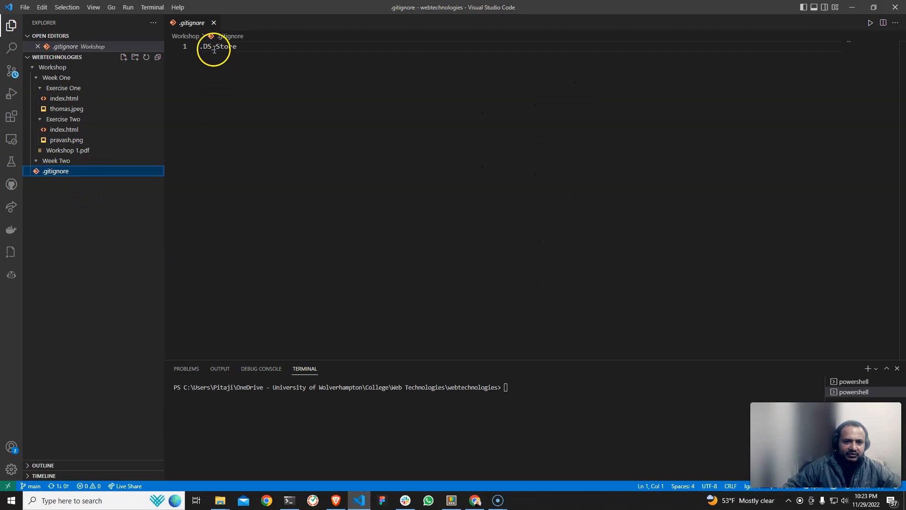
{"action": "double_click", "coordinate": [219, 46]}
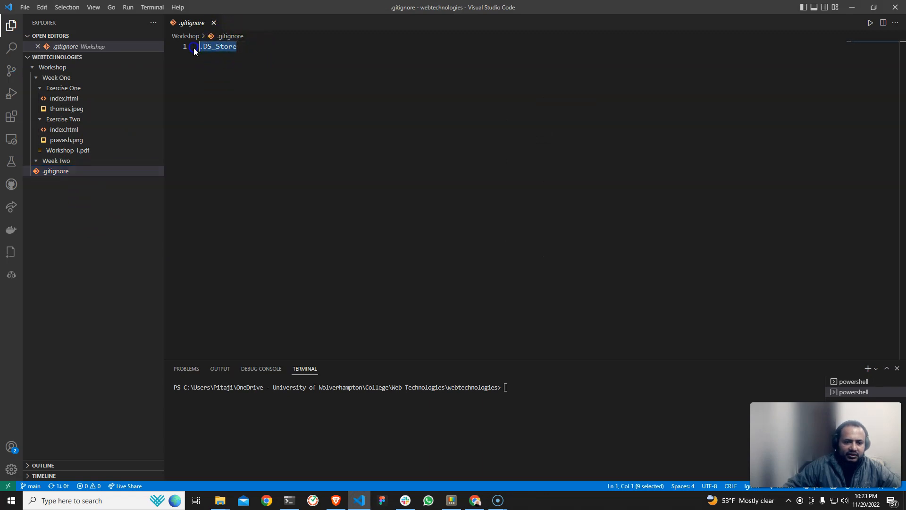
{"action": "mouse_move", "coordinate": [360, 500]}
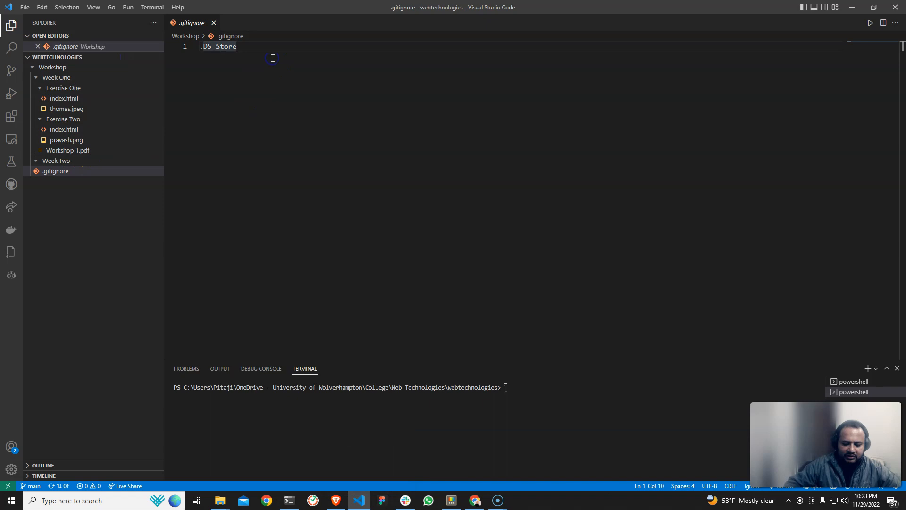
{"action": "type", "text": ".pdf"}
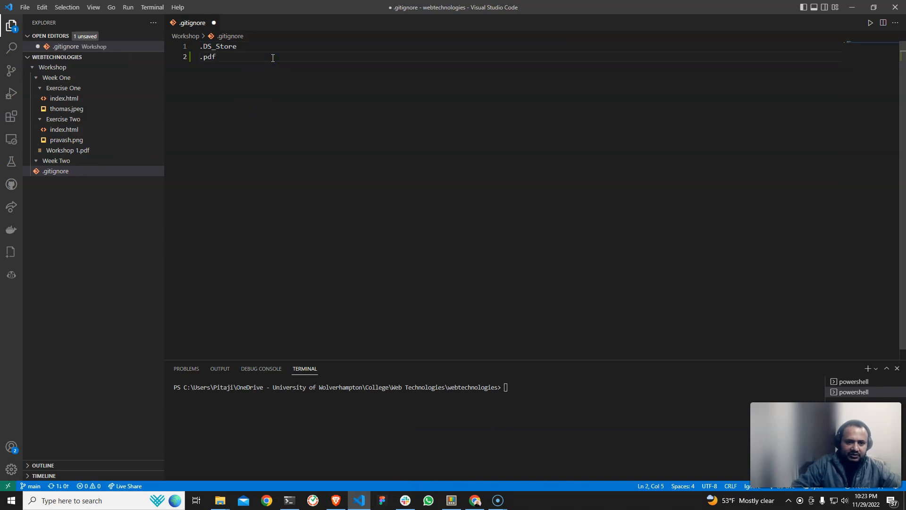
{"action": "type", "text": ".txt"}
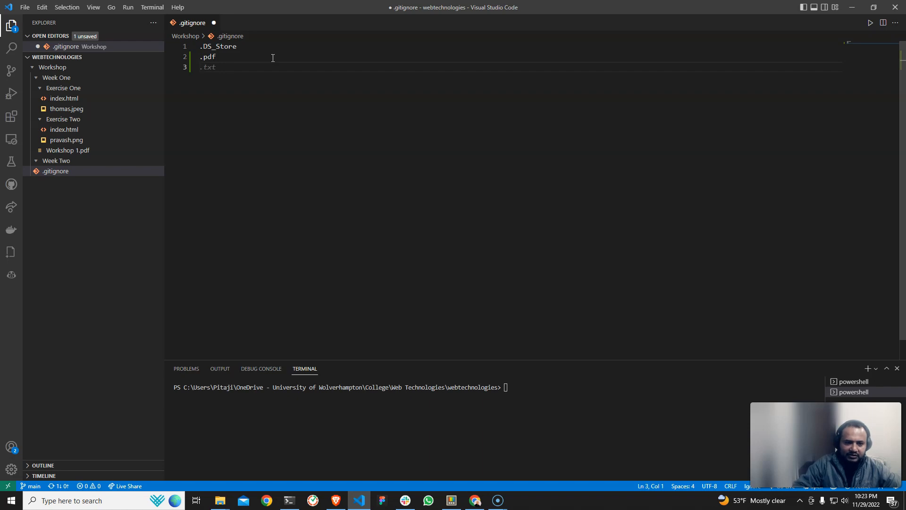
{"action": "type", "text": "/.__.DS_Store"}
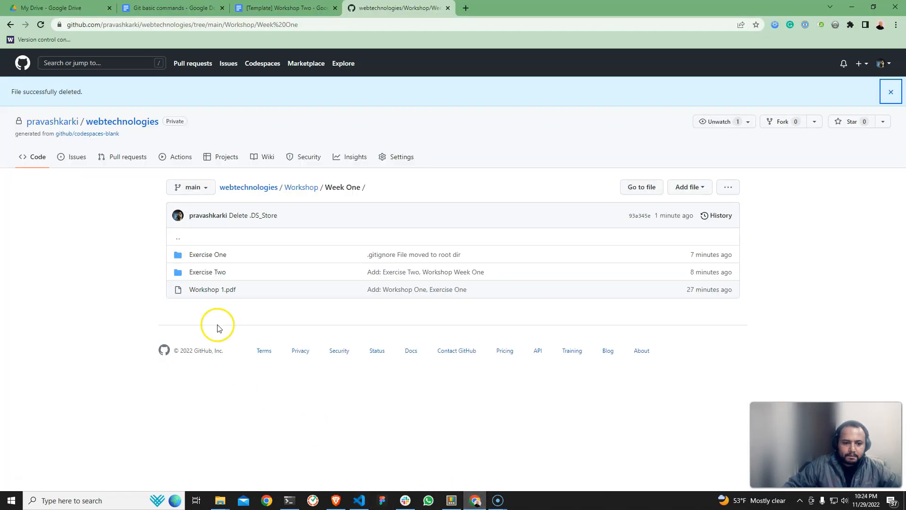
Return to the [Template] Workshop Two doc and highlight a word in the Workshop Session tasks
{"action": "left_click", "coordinate": [283, 7]}
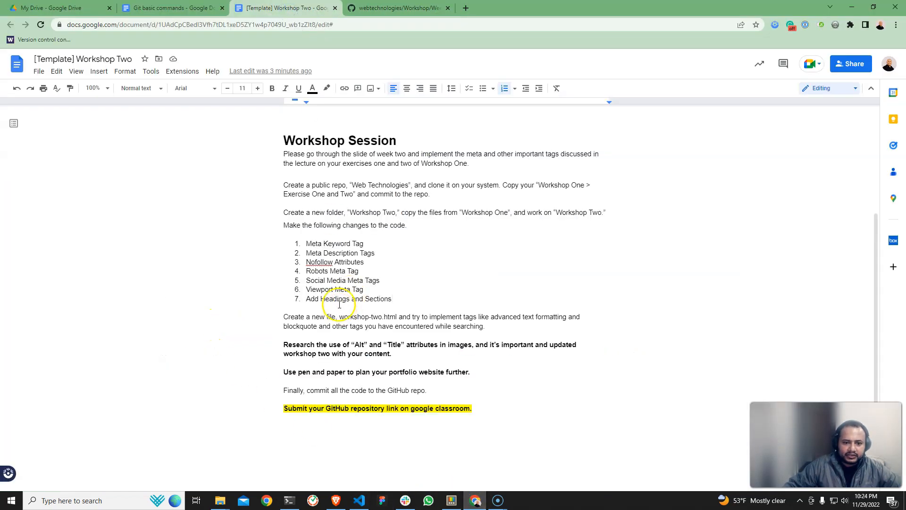
{"action": "double_click", "coordinate": [314, 212]}
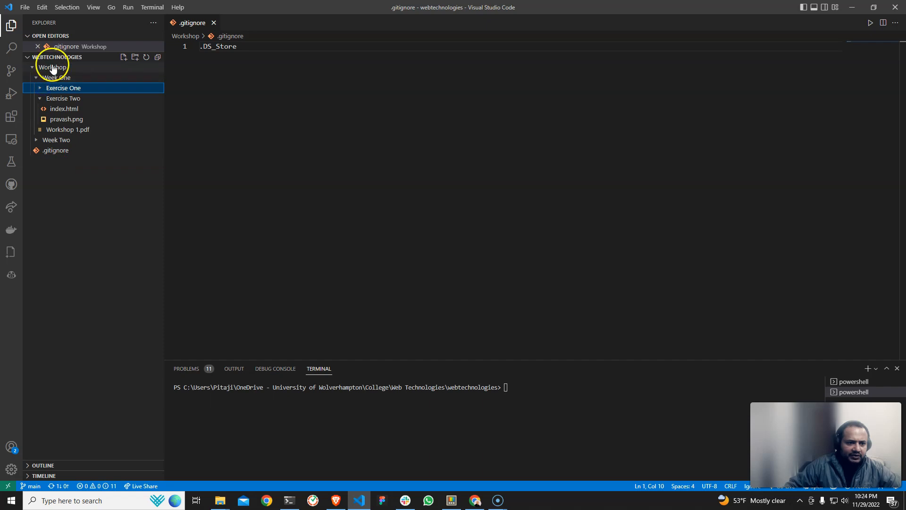
Expand Week One and Week Two to check Exercise One and its copy in Week Two
{"action": "left_click", "coordinate": [56, 76]}
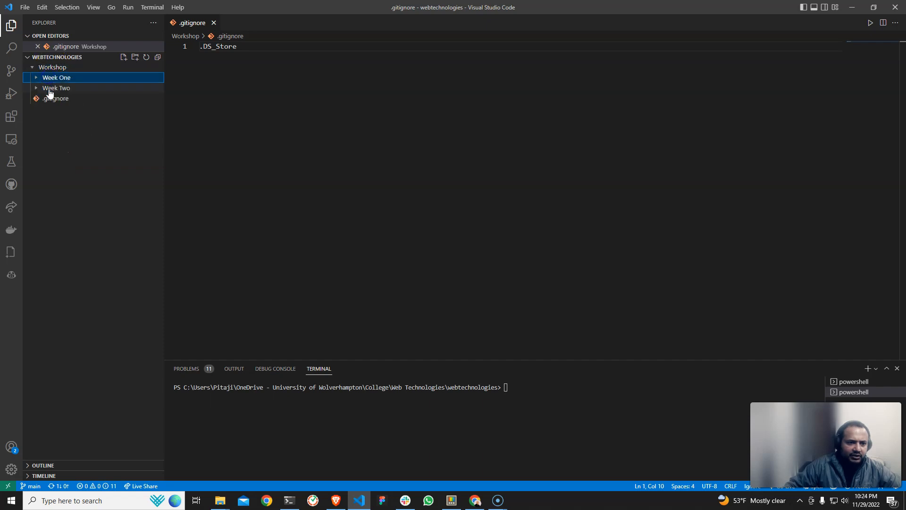
{"action": "left_click", "coordinate": [56, 87]}
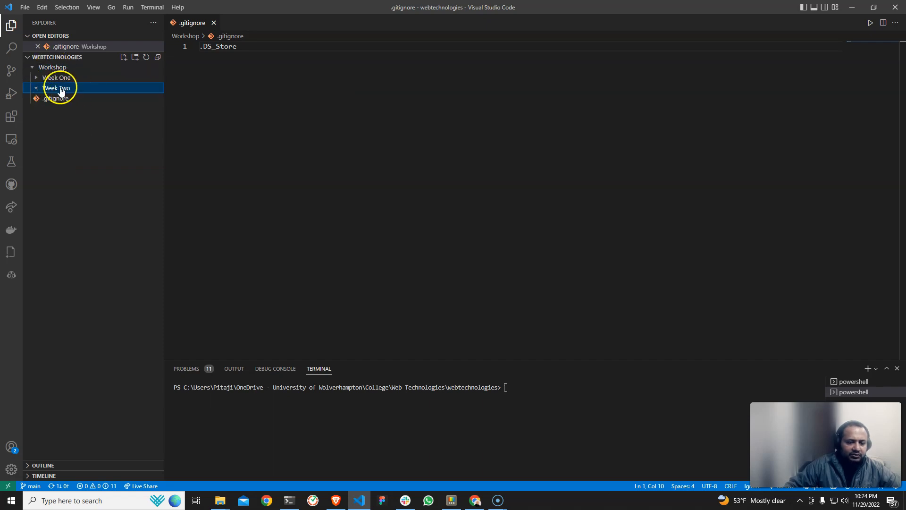
{"action": "left_click", "coordinate": [57, 77]}
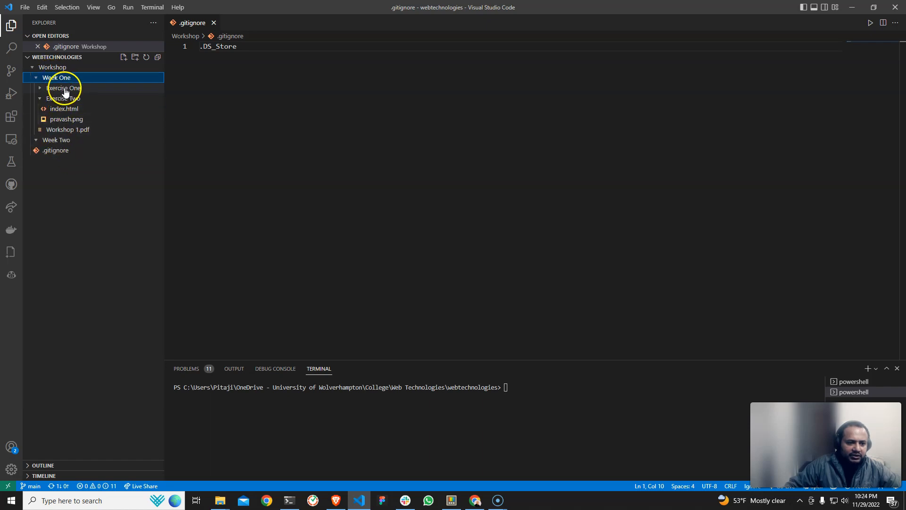
{"action": "left_click", "coordinate": [63, 88]}
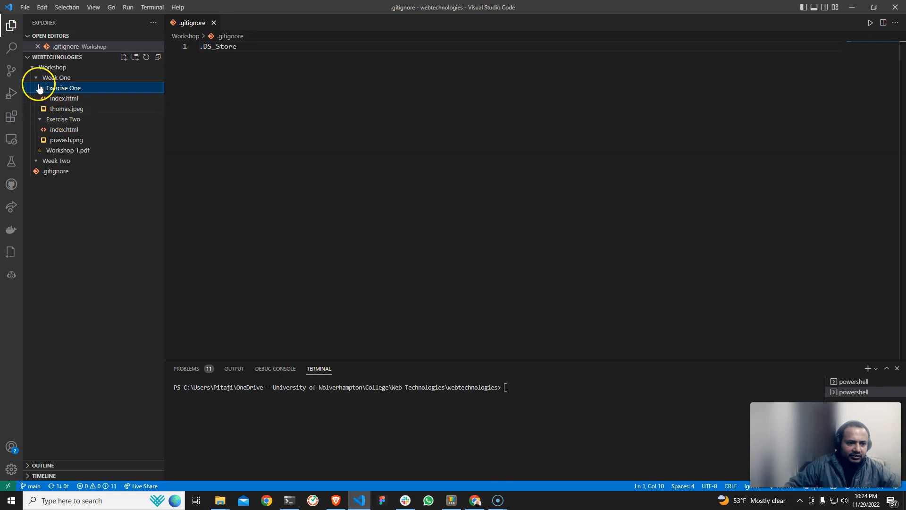
{"action": "left_click", "coordinate": [63, 88]}
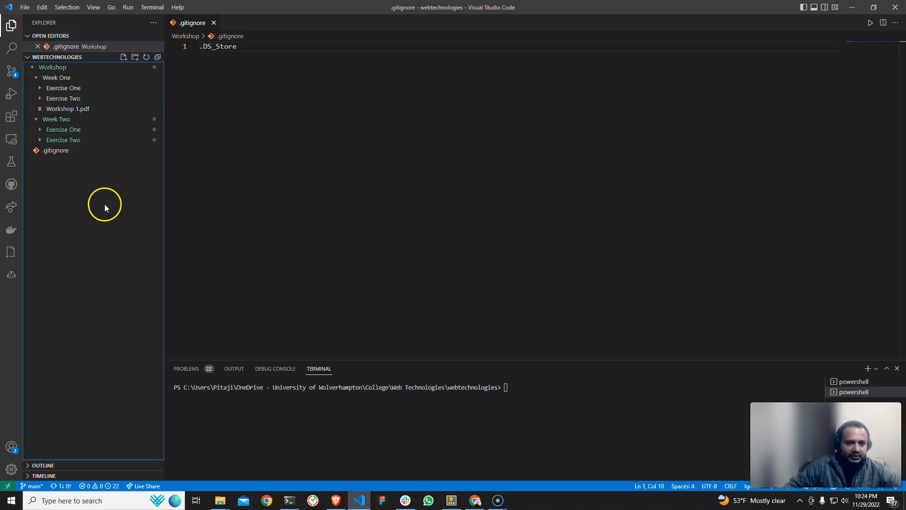
{"action": "left_click", "coordinate": [63, 129]}
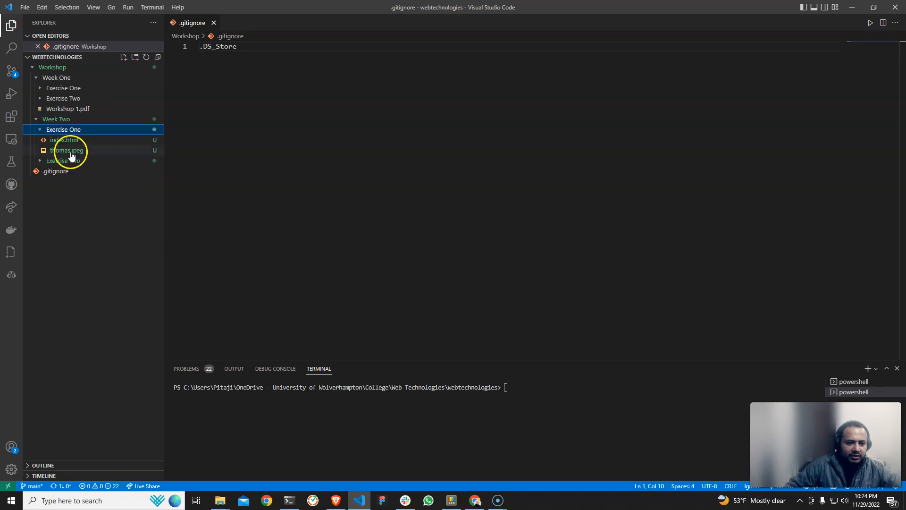
{"action": "mouse_move", "coordinate": [334, 438]}
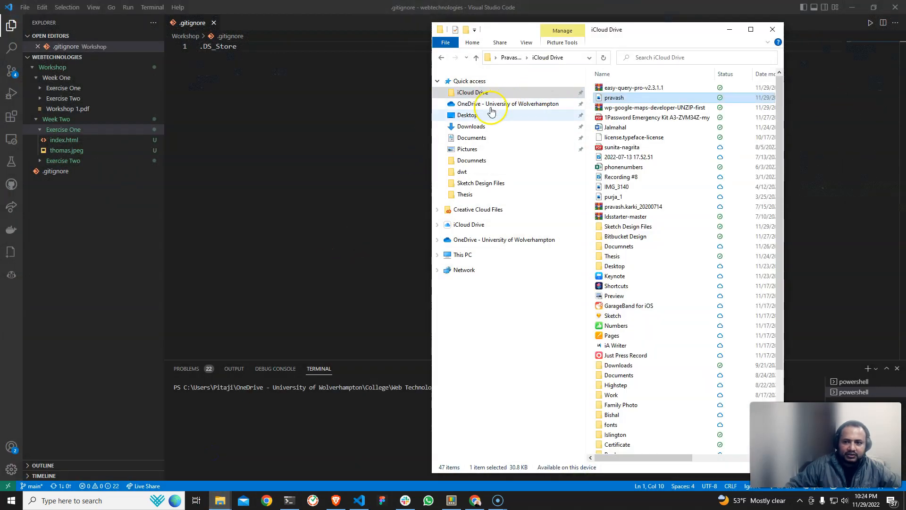
Browse OneDrive College > Web Technologies > Workshop > Week One, then back to Workshop
{"action": "left_click", "coordinate": [509, 103]}
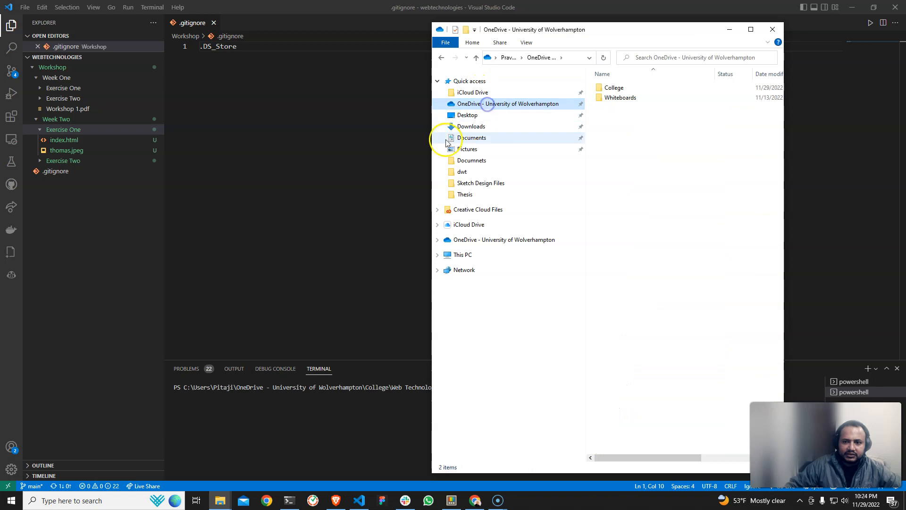
{"action": "double_click", "coordinate": [613, 88]}
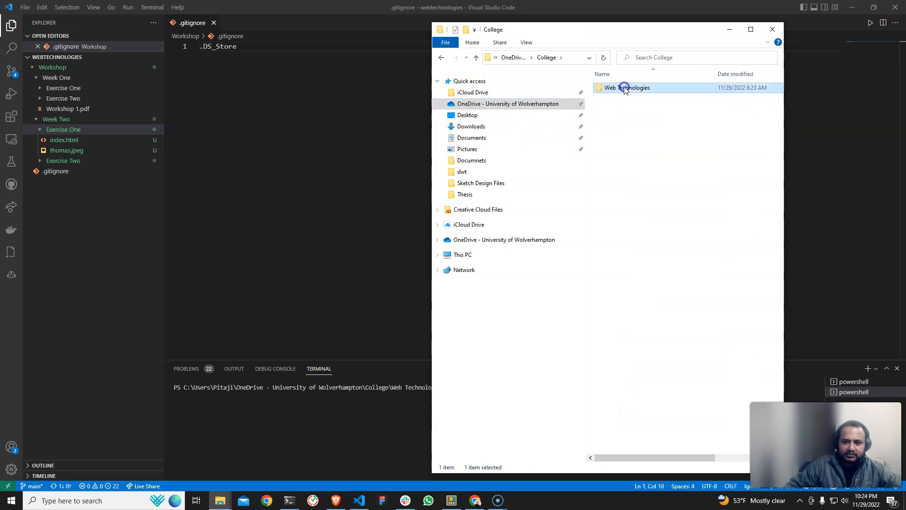
{"action": "double_click", "coordinate": [627, 88]}
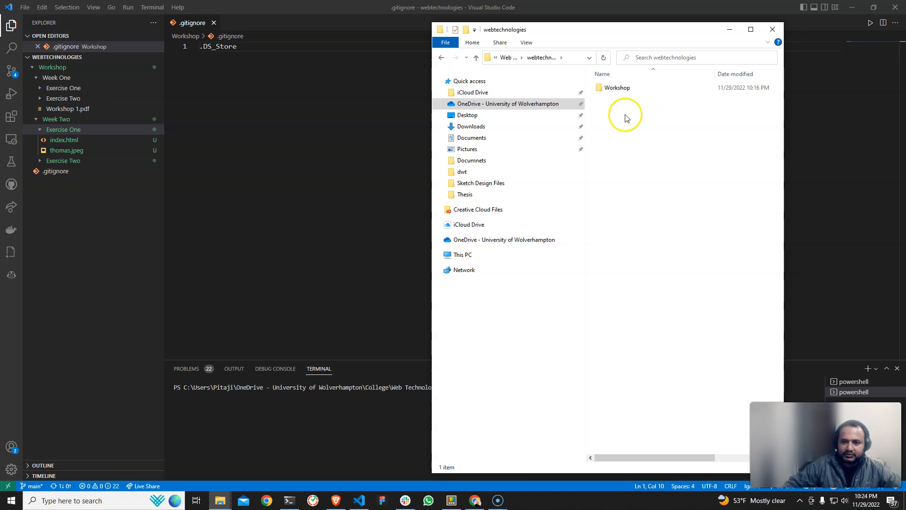
{"action": "double_click", "coordinate": [616, 87]}
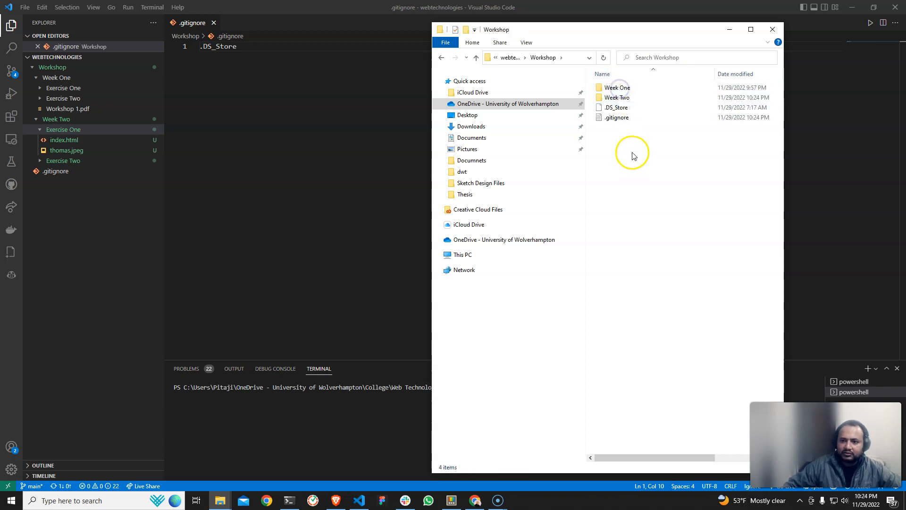
{"action": "double_click", "coordinate": [617, 87]}
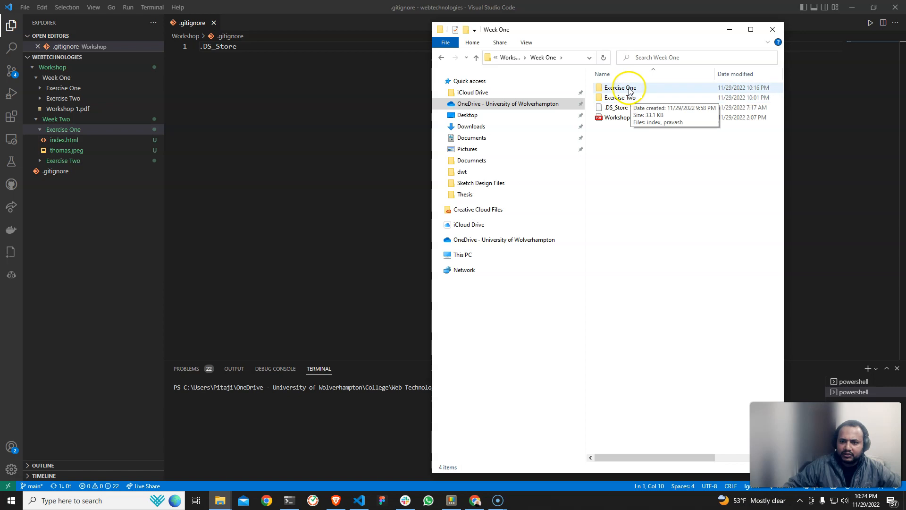
{"action": "left_click", "coordinate": [442, 57]}
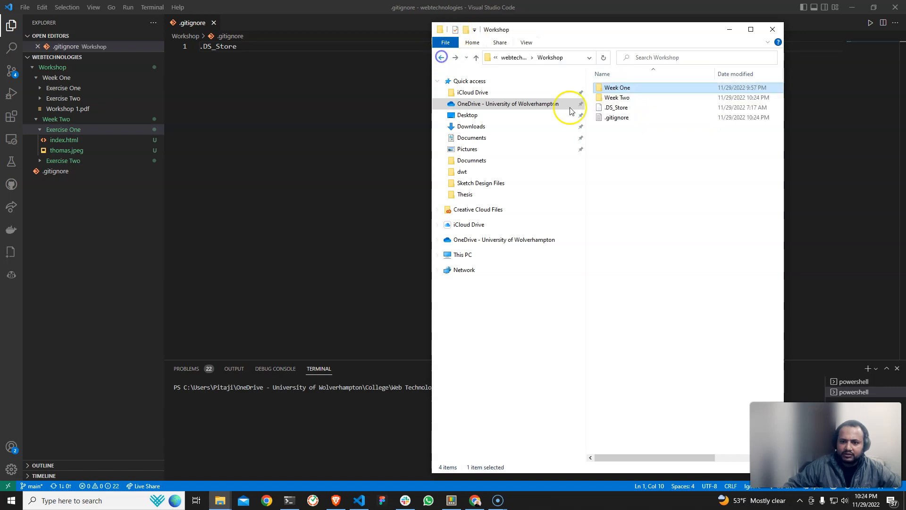
Open Week Two's Exercise Two folder to check its index and pravash files
{"action": "double_click", "coordinate": [617, 98]}
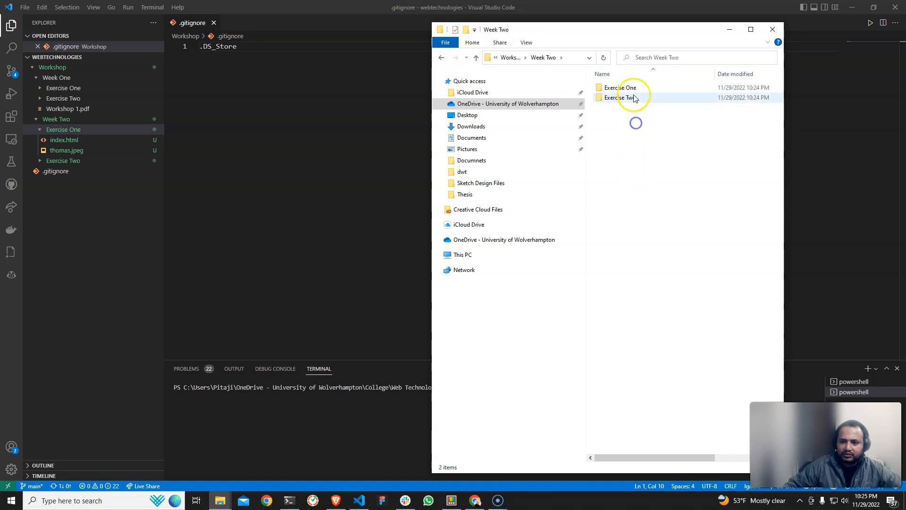
{"action": "double_click", "coordinate": [623, 97]}
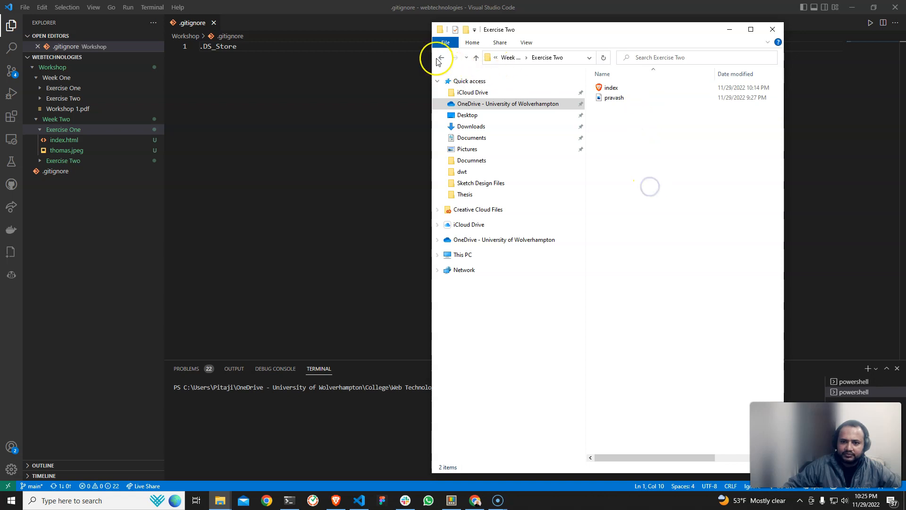
{"action": "left_click", "coordinate": [441, 57]}
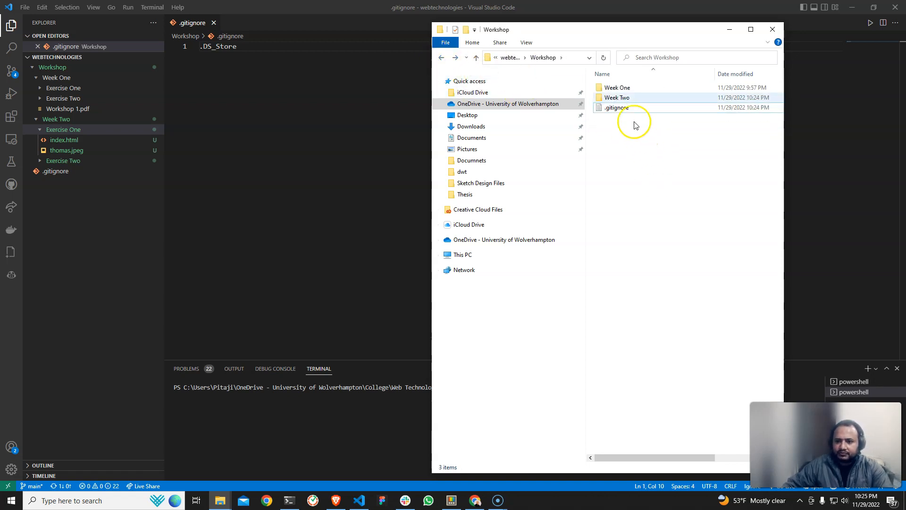
{"action": "double_click", "coordinate": [617, 97]}
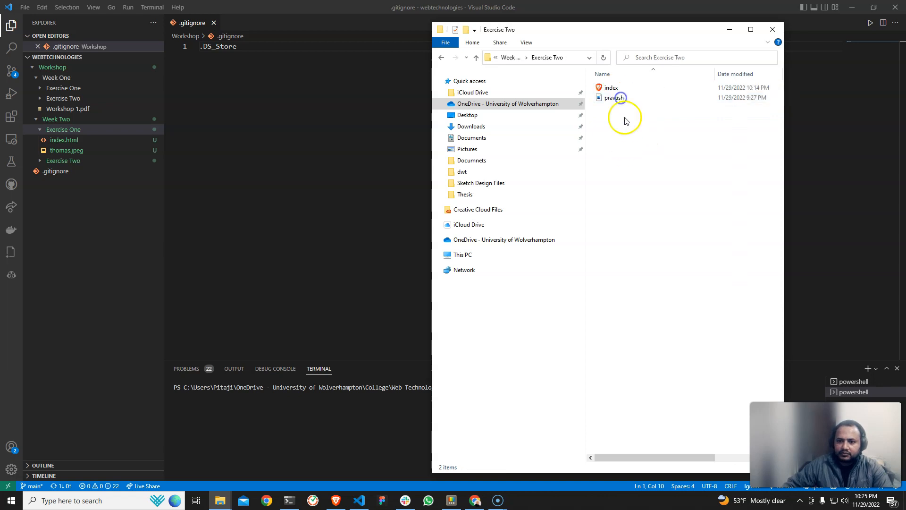
{"action": "left_click", "coordinate": [475, 57]}
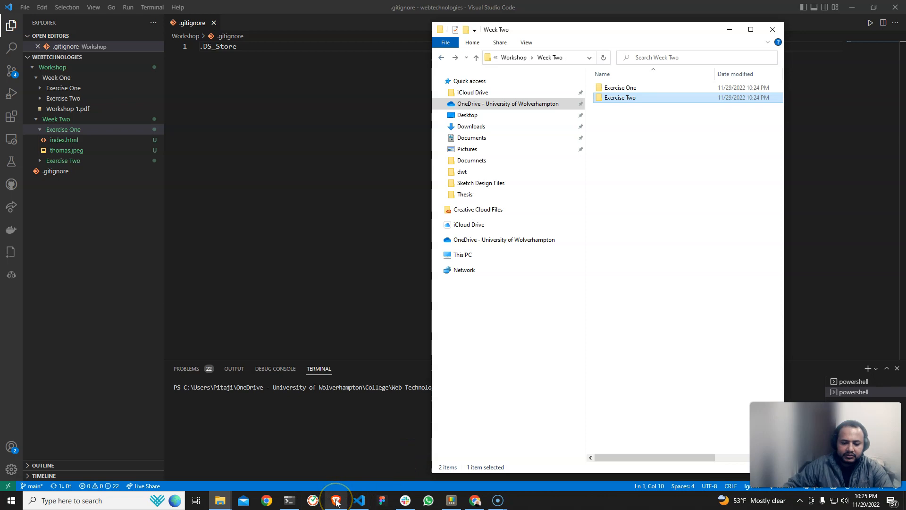
{"action": "mouse_move", "coordinate": [447, 500]}
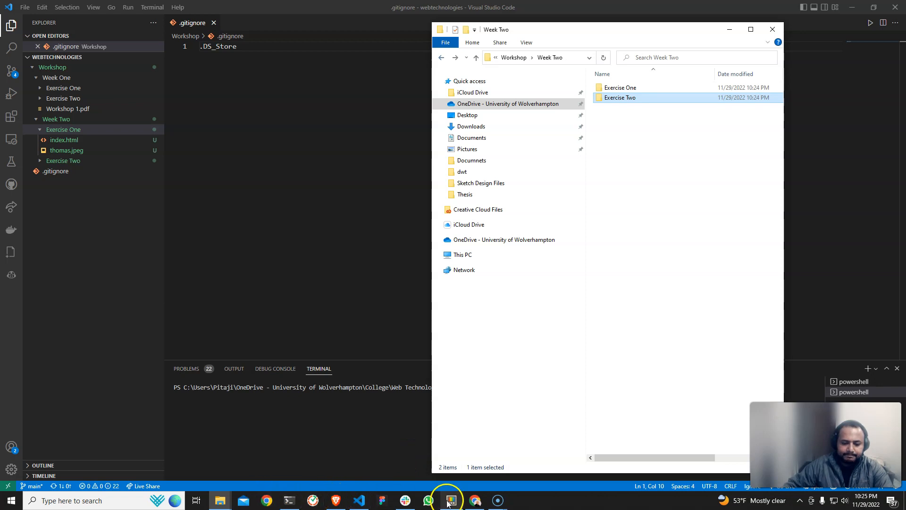
Highlight the Workshop Two folder instruction, then place the caret after Social Media Meta Tags
{"action": "left_click", "coordinate": [474, 500]}
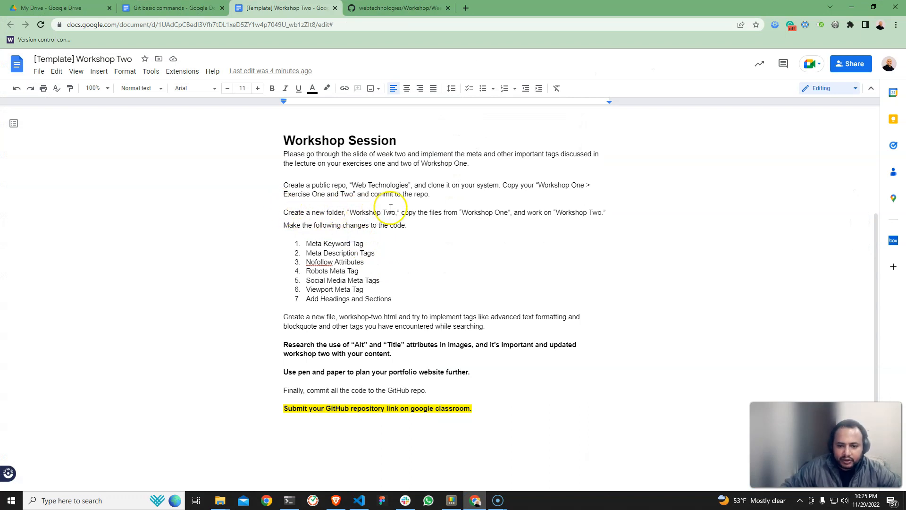
{"action": "left_click_drag", "start_coordinate": [404, 212], "coordinate": [503, 212]}
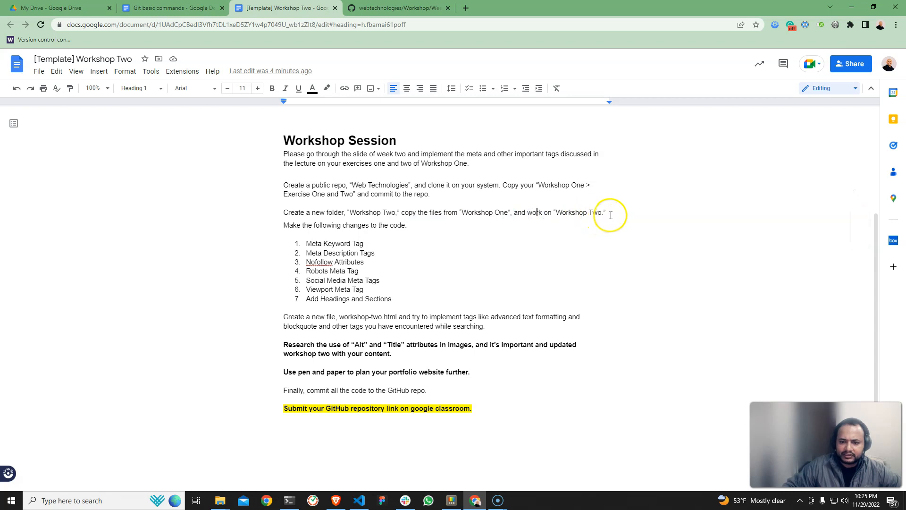
{"action": "scroll", "scroll_direction": "down", "scroll_amount": 3}
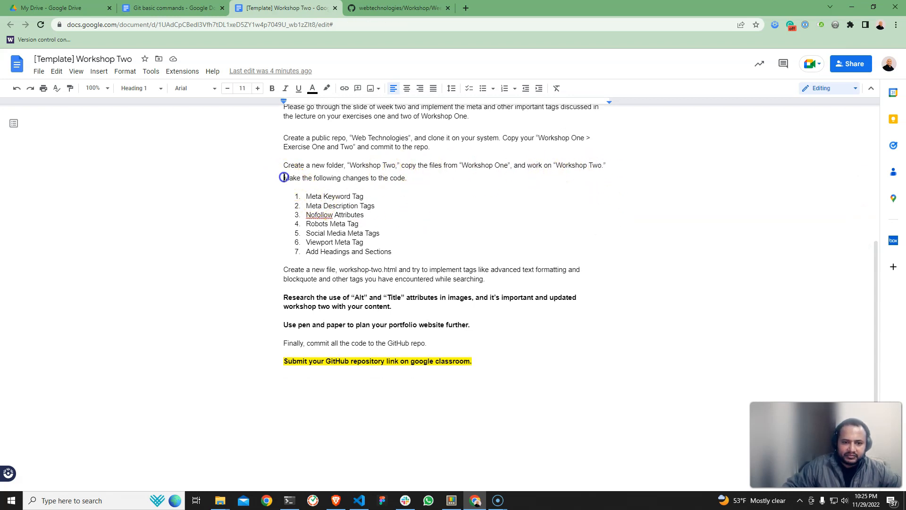
{"action": "left_click", "coordinate": [397, 255]}
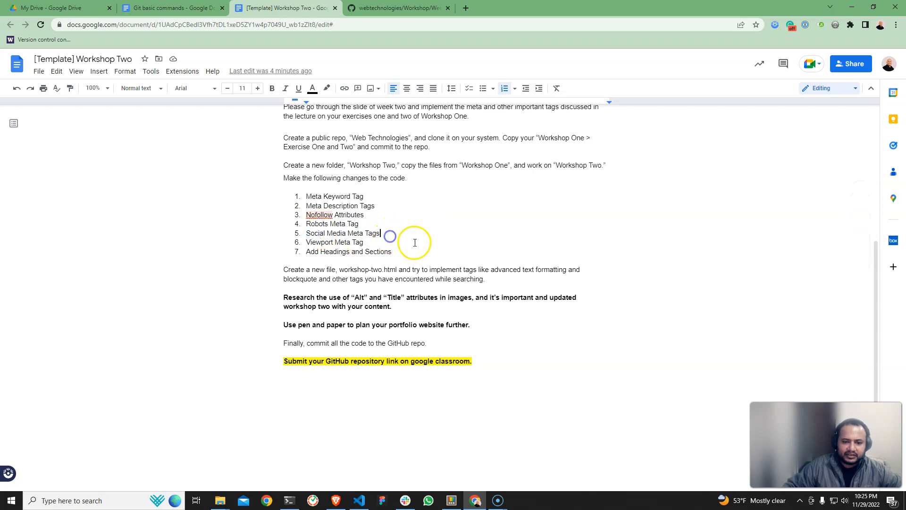
Append ' any one' to the Social Media Meta Tags list item
{"action": "type", "text": "o"}
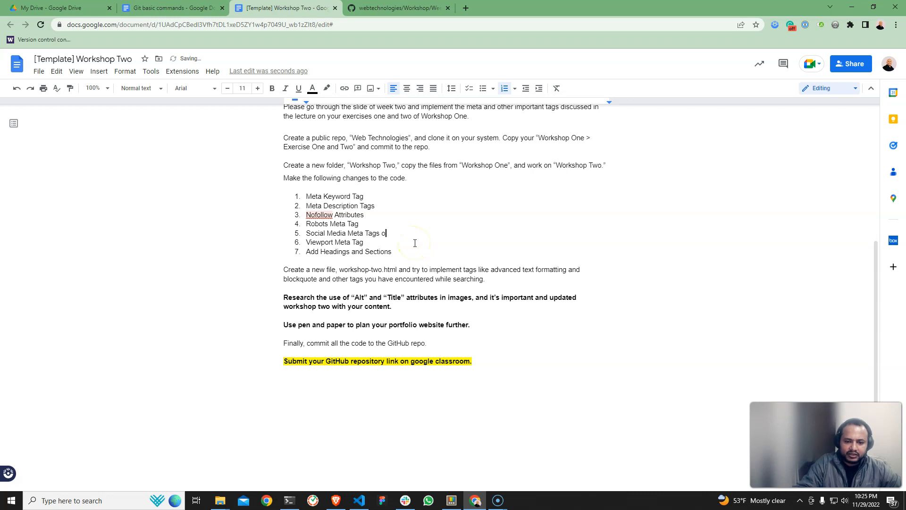
{"action": "type", "text": "ny one"}
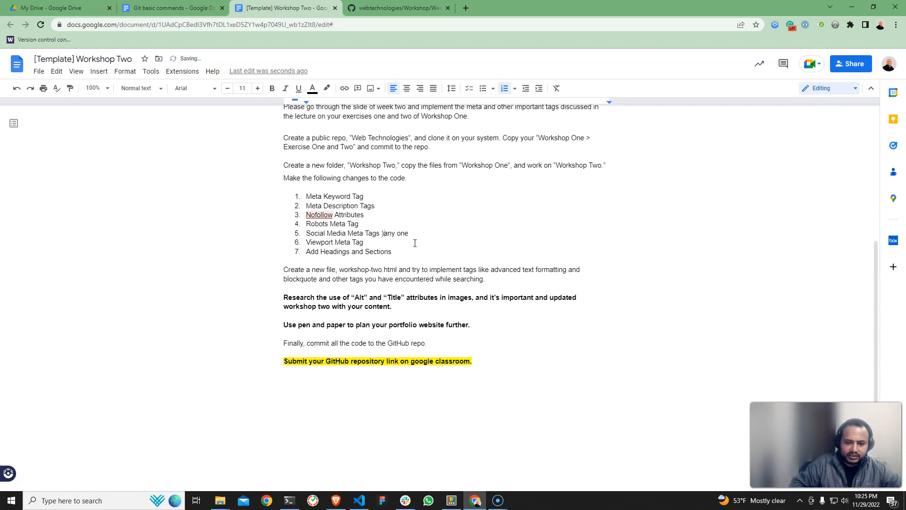
{"action": "type", "text": "{"}
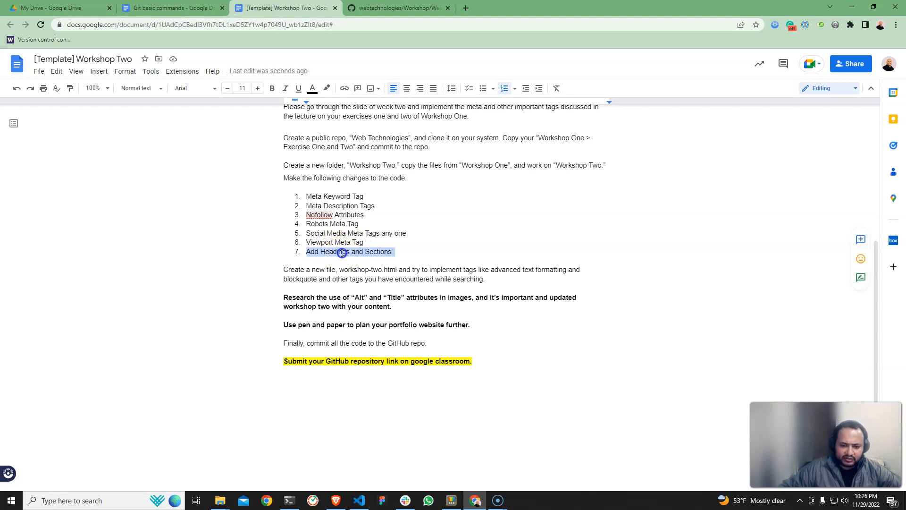
Point out item 7, Add Headings and Sections, highlighting the word Add
{"action": "left_click", "coordinate": [397, 252]}
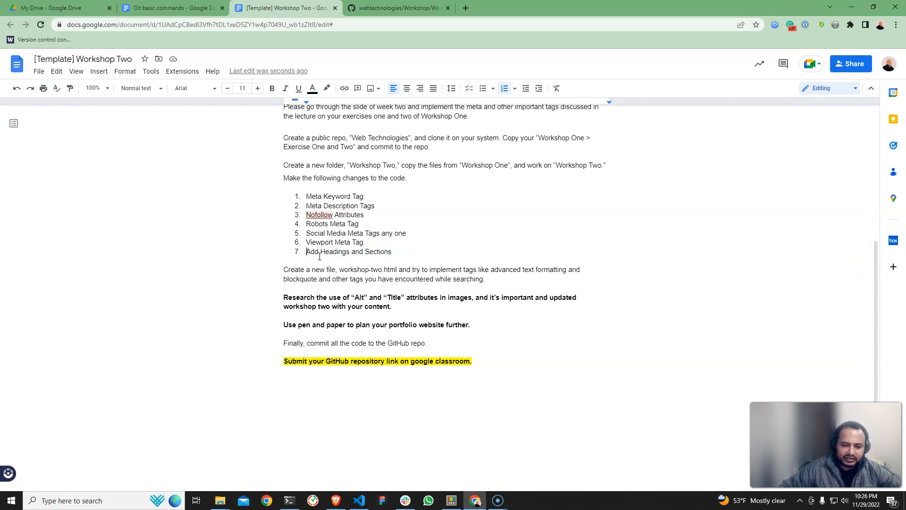
{"action": "double_click", "coordinate": [312, 252]}
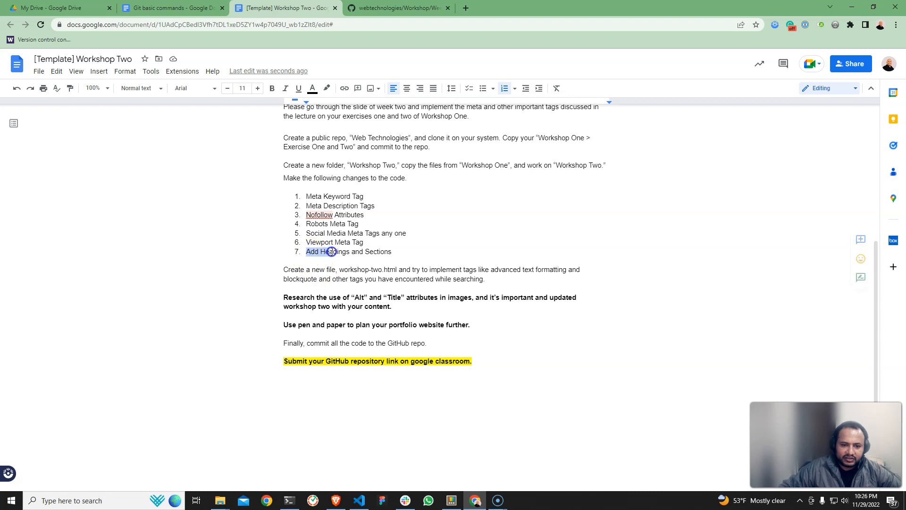
{"action": "left_click", "coordinate": [404, 254]}
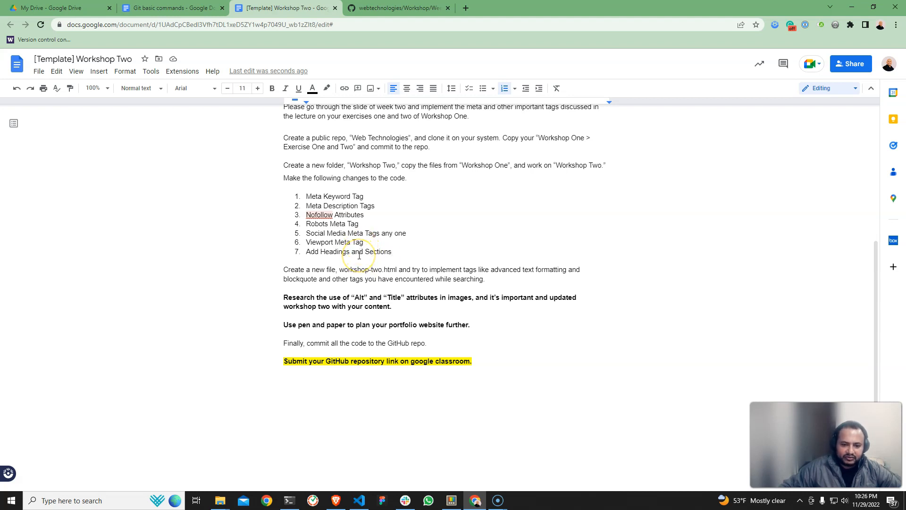
{"action": "scroll", "scroll_direction": "down", "scroll_amount": 3}
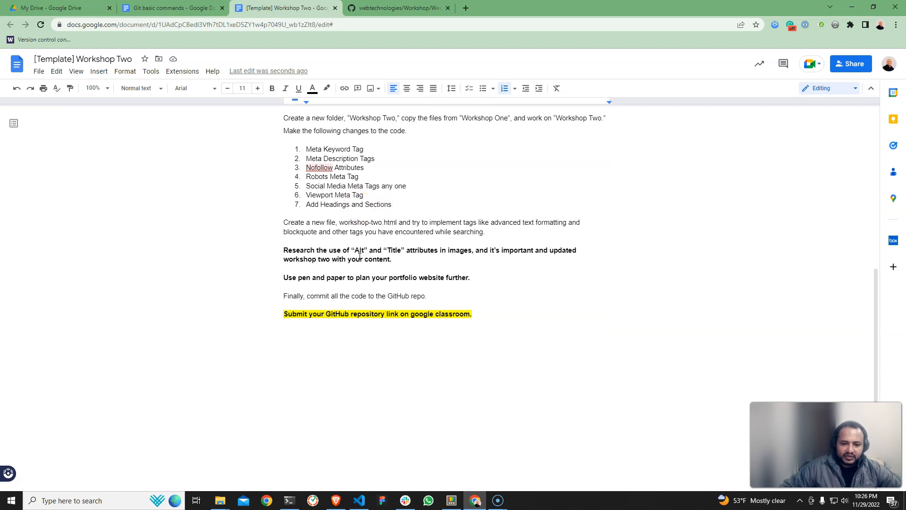
{"action": "scroll", "scroll_direction": "down", "scroll_amount": 3}
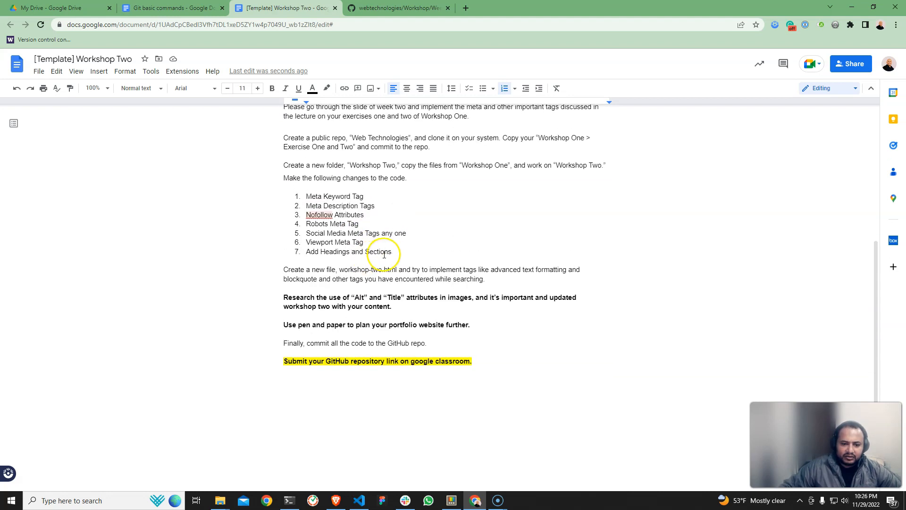
Highlight the seven tag changes and the workshop-two.html filename in the instructions
{"action": "left_click_drag", "start_coordinate": [306, 196], "coordinate": [391, 252]}
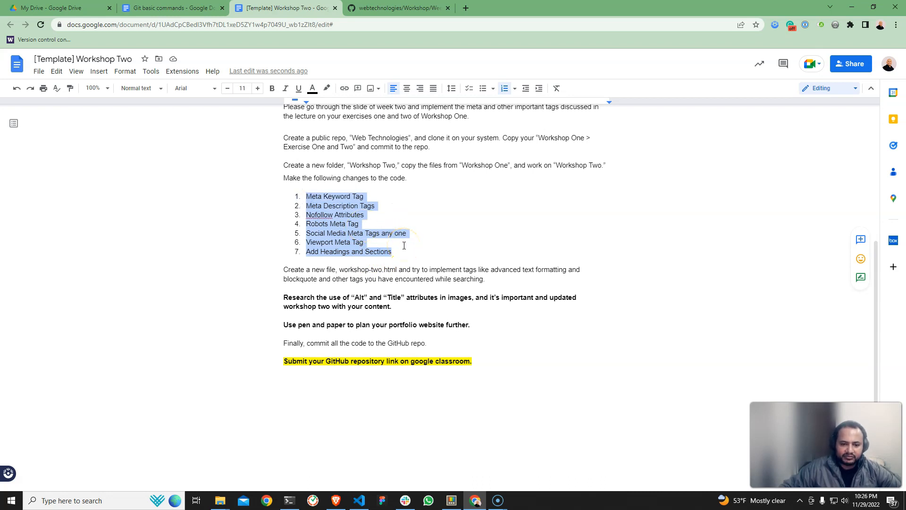
{"action": "scroll", "scroll_direction": "down", "scroll_amount": 3}
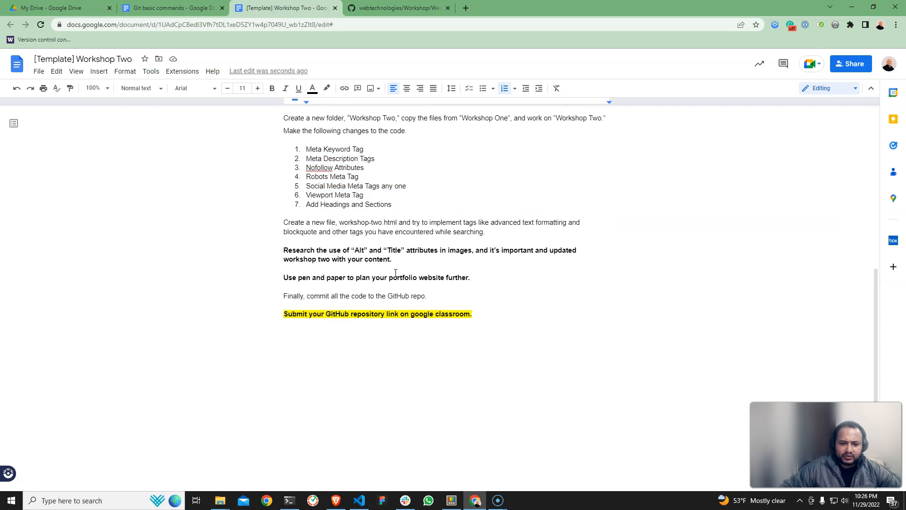
{"action": "double_click", "coordinate": [354, 222]}
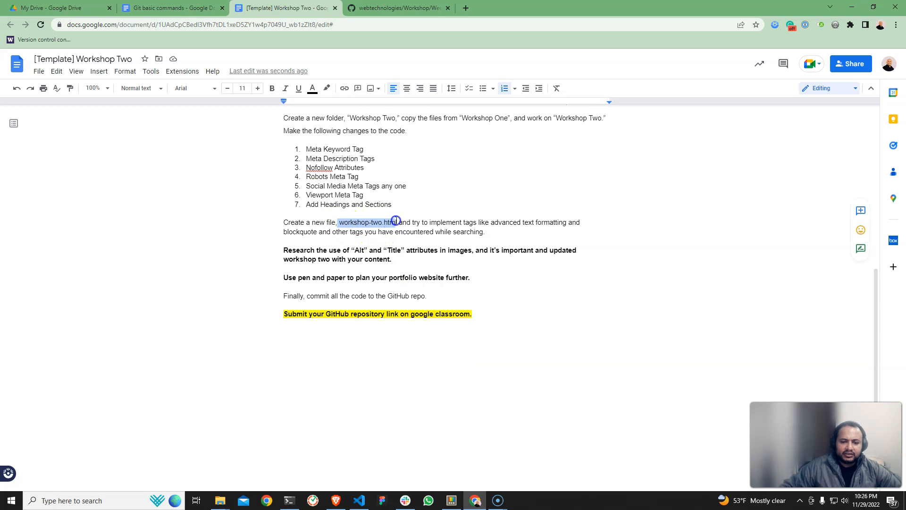
{"action": "left_click", "coordinate": [448, 449]}
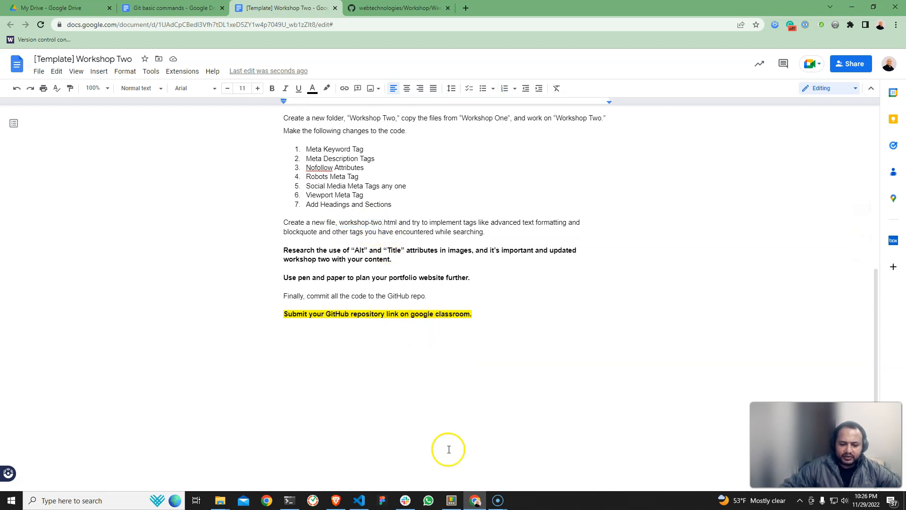
{"action": "mouse_move", "coordinate": [475, 500]}
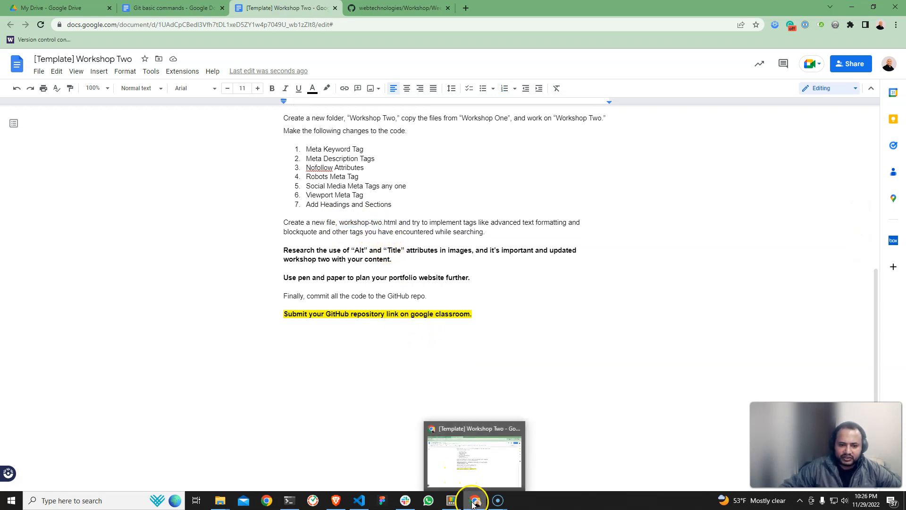
{"action": "left_click_drag", "start_coordinate": [306, 149], "coordinate": [392, 204]}
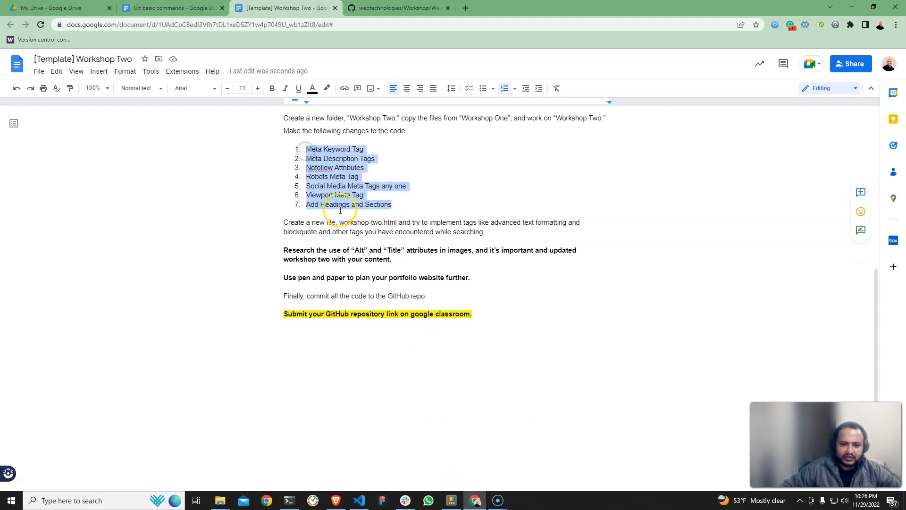
{"action": "left_click", "coordinate": [345, 222]}
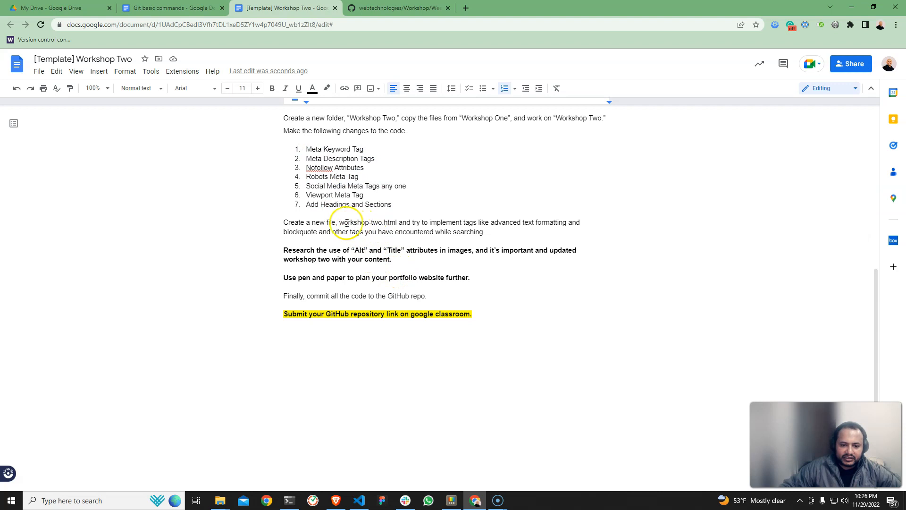
{"action": "double_click", "coordinate": [364, 222]}
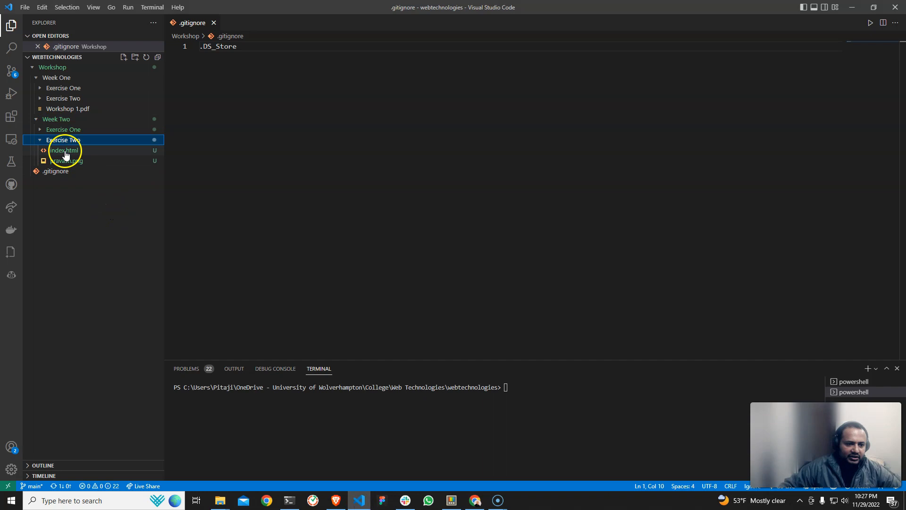
Open Exercise Two's index.html and save a copy as workshop-two.html in that folder
{"action": "double_click", "coordinate": [64, 149]}
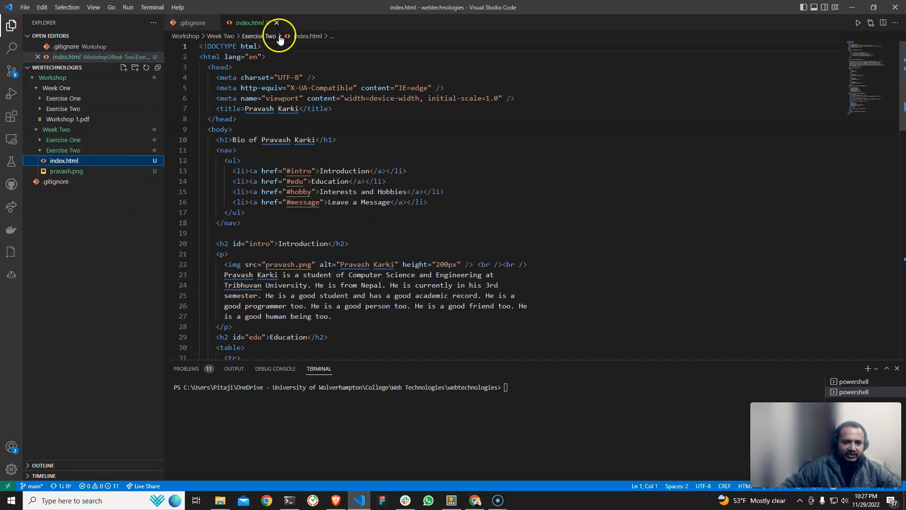
{"action": "right_click", "coordinate": [250, 23]}
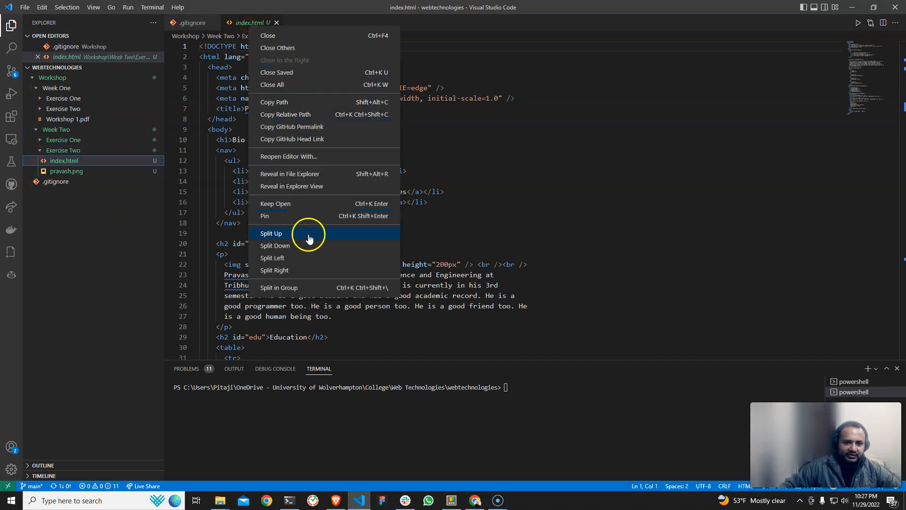
{"action": "mouse_move", "coordinate": [343, 139]}
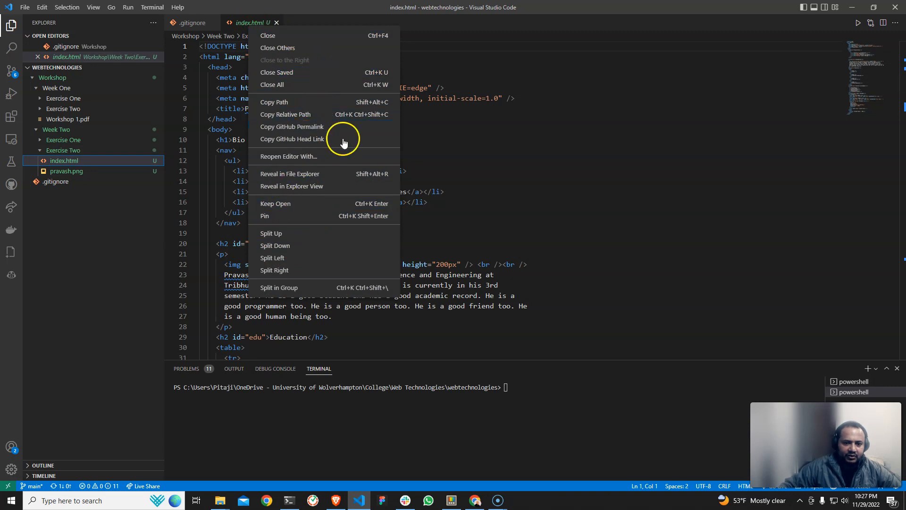
{"action": "left_click", "coordinate": [346, 180]}
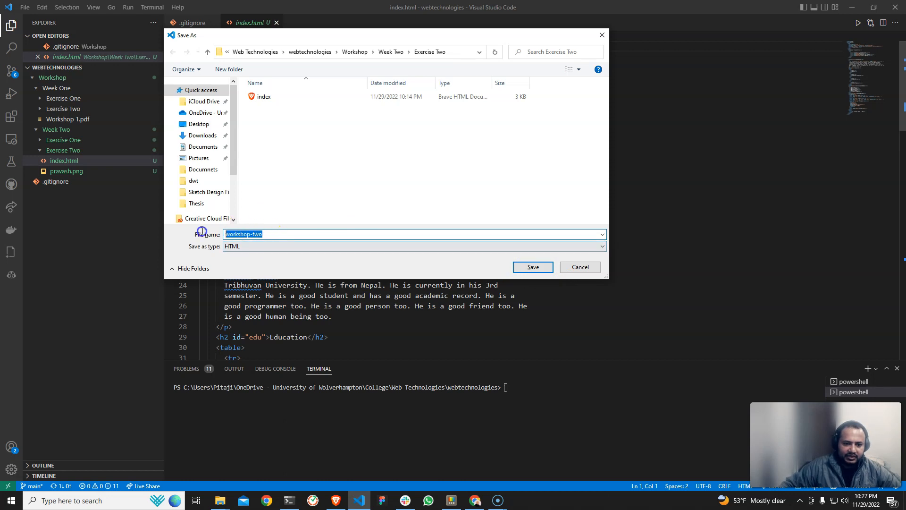
{"action": "left_click", "coordinate": [532, 266]}
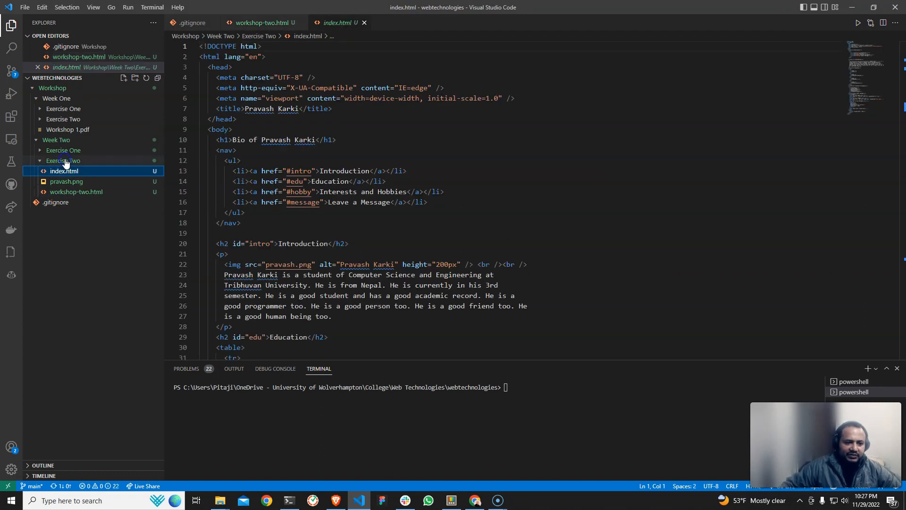
{"action": "mouse_move", "coordinate": [64, 163]}
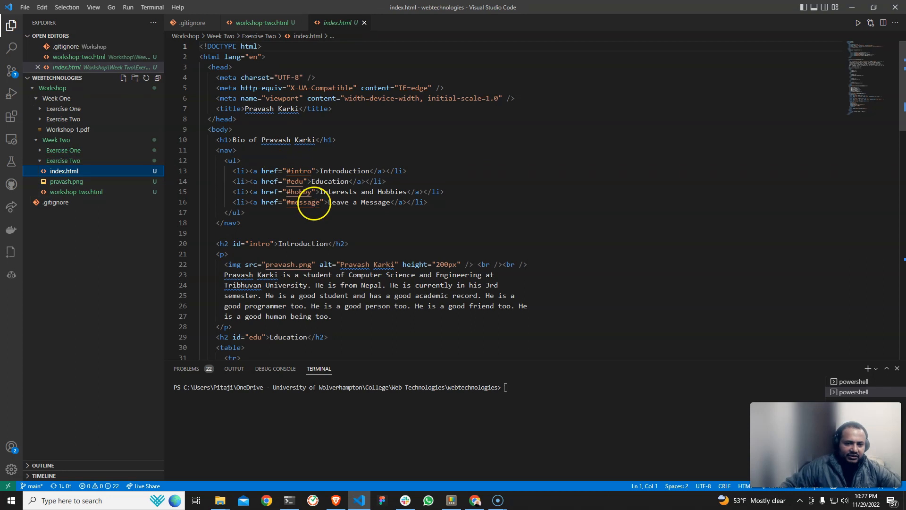
{"action": "mouse_move", "coordinate": [75, 192]}
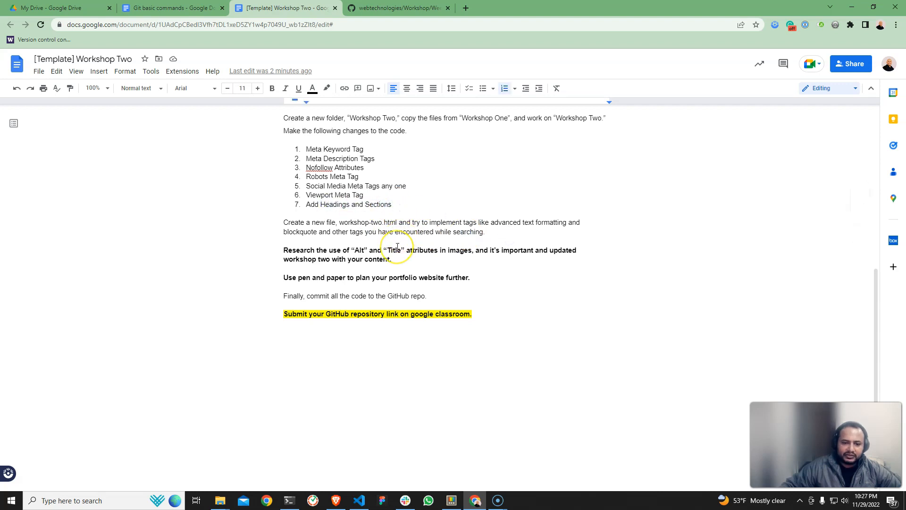
{"action": "mouse_move", "coordinate": [518, 230]}
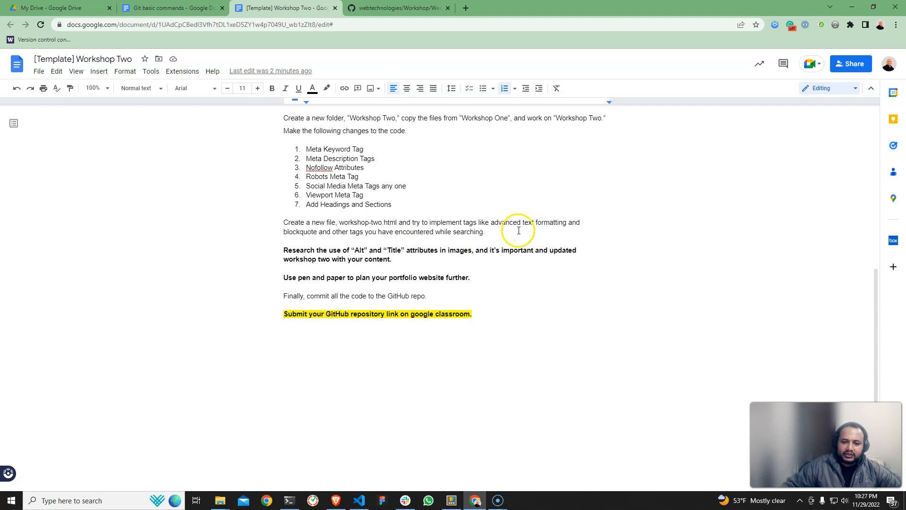
{"action": "mouse_move", "coordinate": [327, 203]}
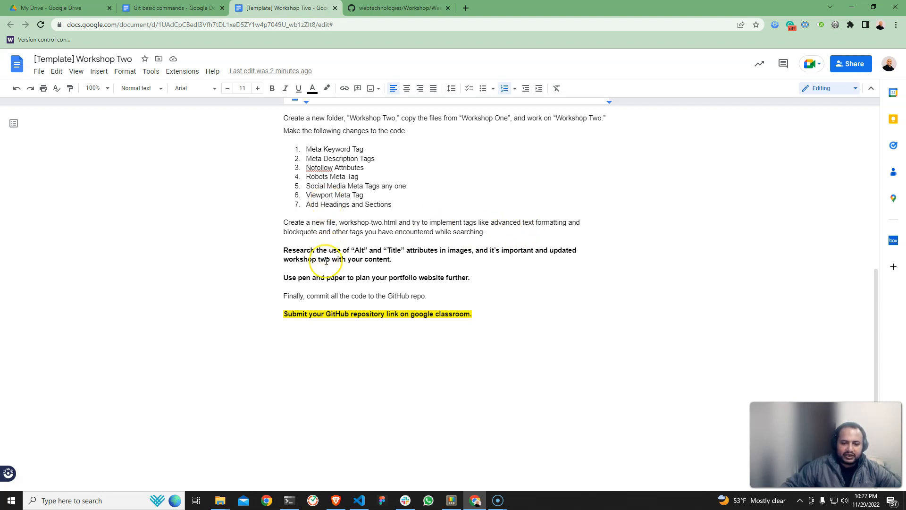
{"action": "double_click", "coordinate": [301, 250]}
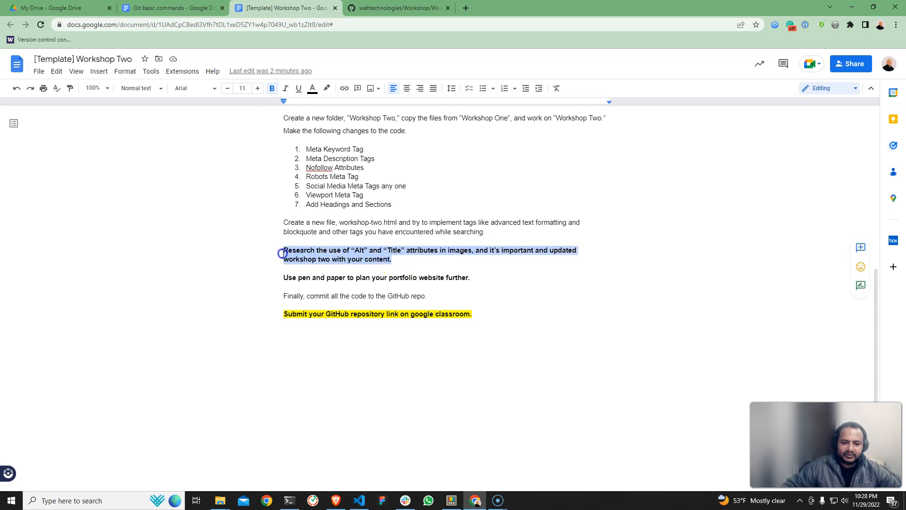
{"action": "left_click", "coordinate": [545, 8]}
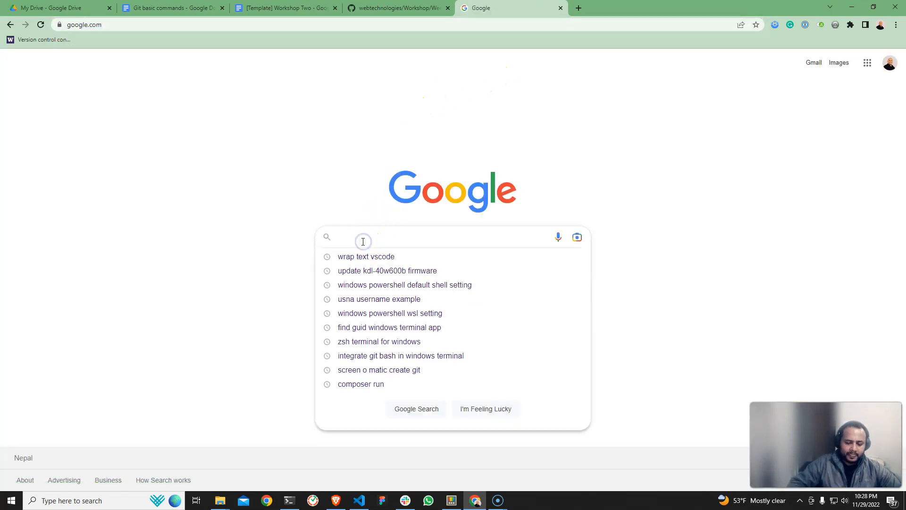
Search Google for 'why we should define alt and title in image tag'
{"action": "type", "text": "why we should define"}
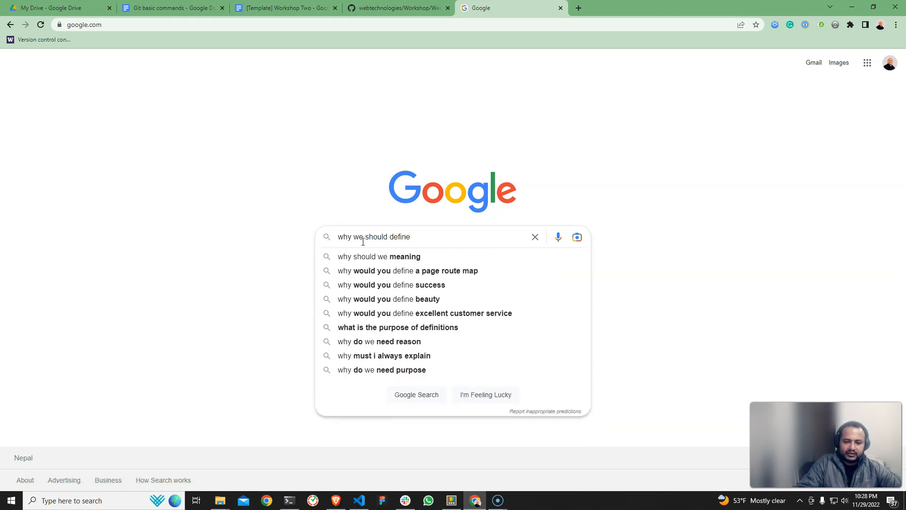
{"action": "type", "text": "alt and t"}
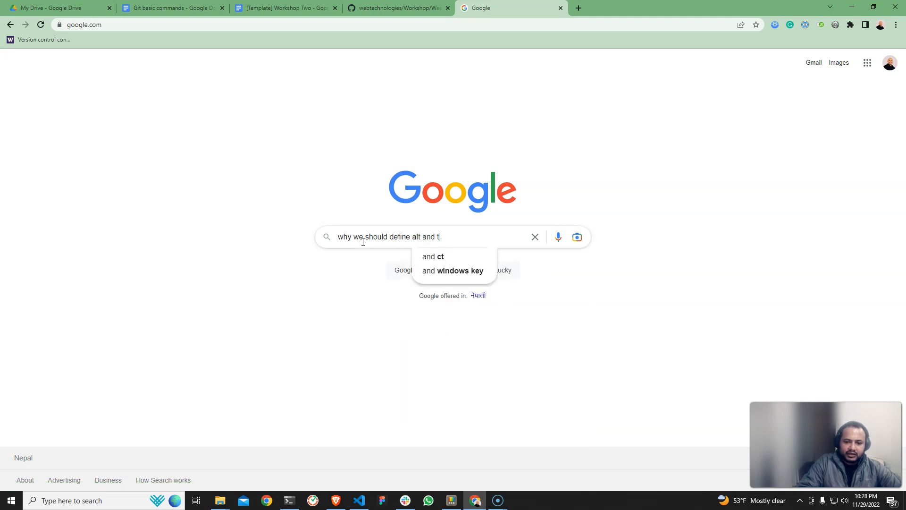
{"action": "type", "text": "itle in image"}
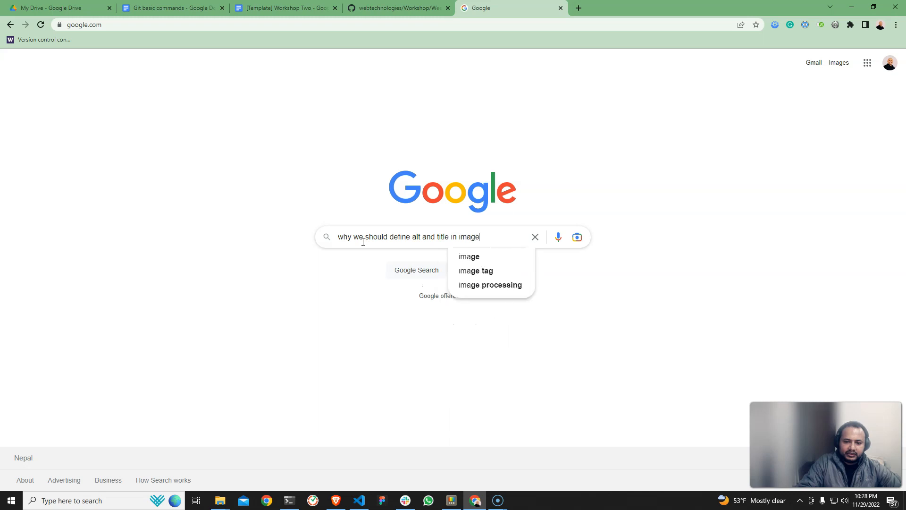
{"action": "left_click", "coordinate": [476, 270]}
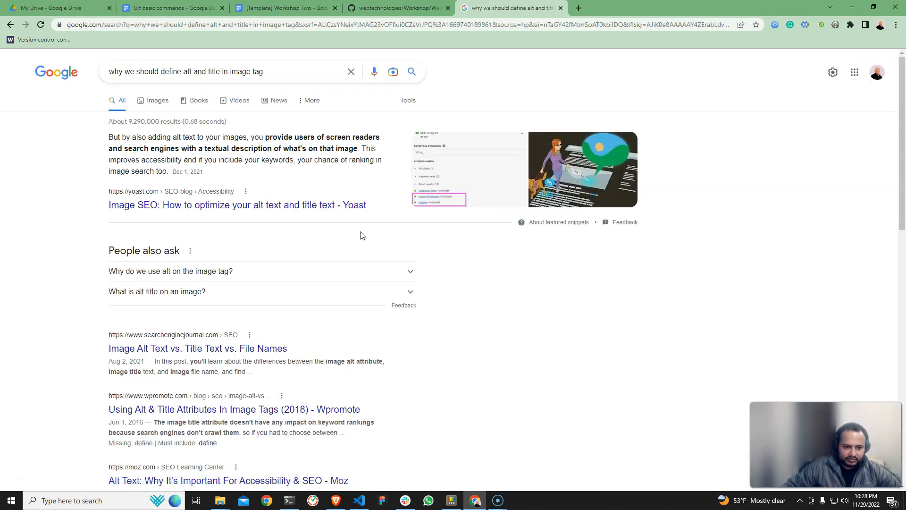
{"action": "mouse_move", "coordinate": [190, 151]}
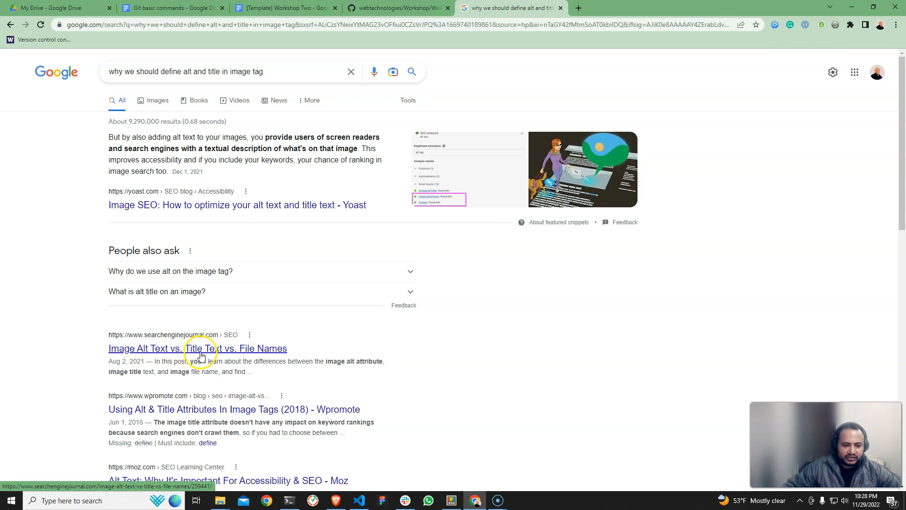
Open Moz's Alt Text article from the results, then return to the Workshop Two instructions tab
{"action": "scroll", "scroll_direction": "down", "scroll_amount": 3}
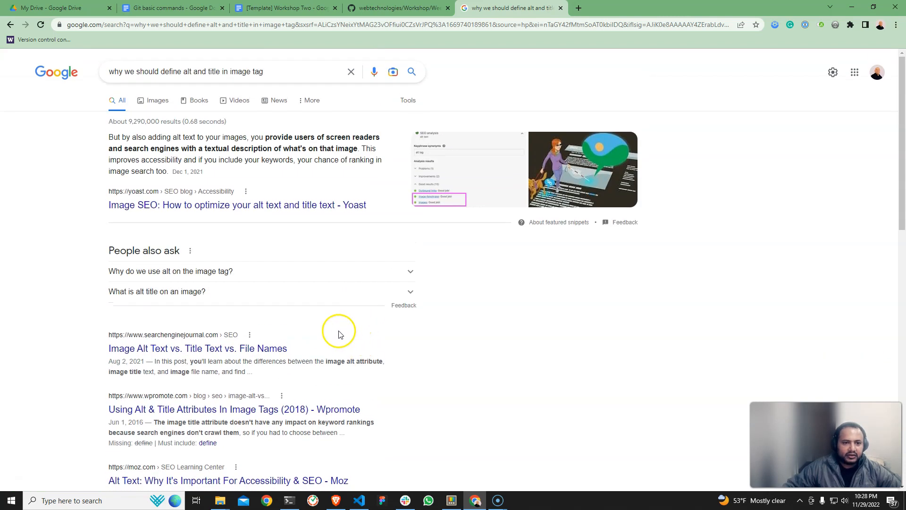
{"action": "type", "text": "ad"}
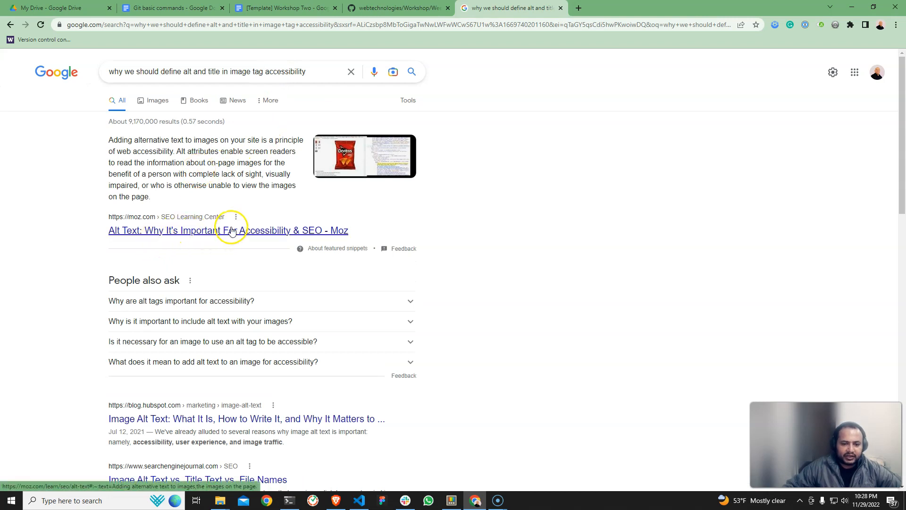
{"action": "left_click", "coordinate": [228, 230]}
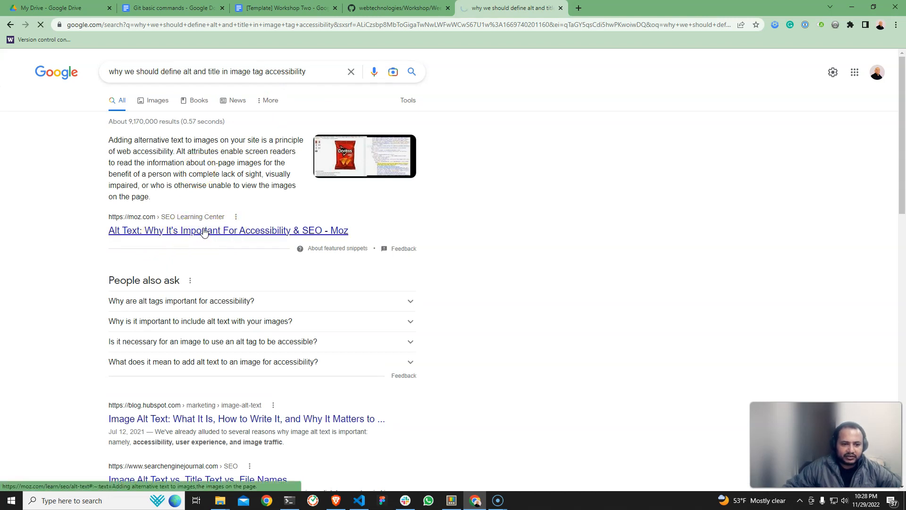
{"action": "left_click", "coordinate": [229, 229]}
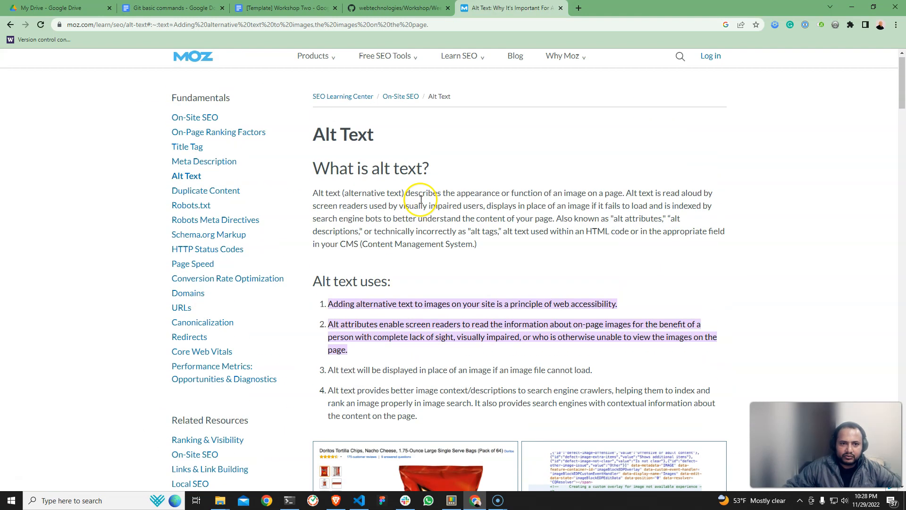
{"action": "left_click", "coordinate": [283, 7]}
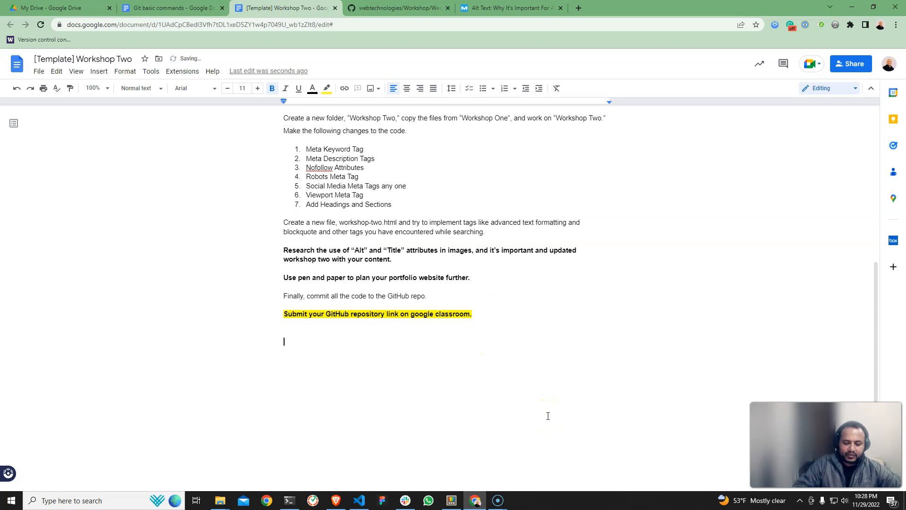
{"action": "type", "text": "Pravash"}
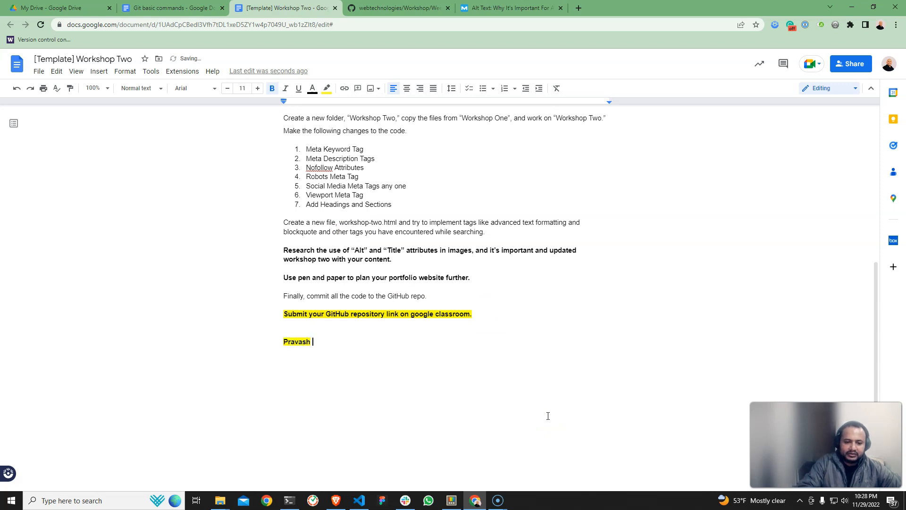
{"action": "type", "text": "Karki"}
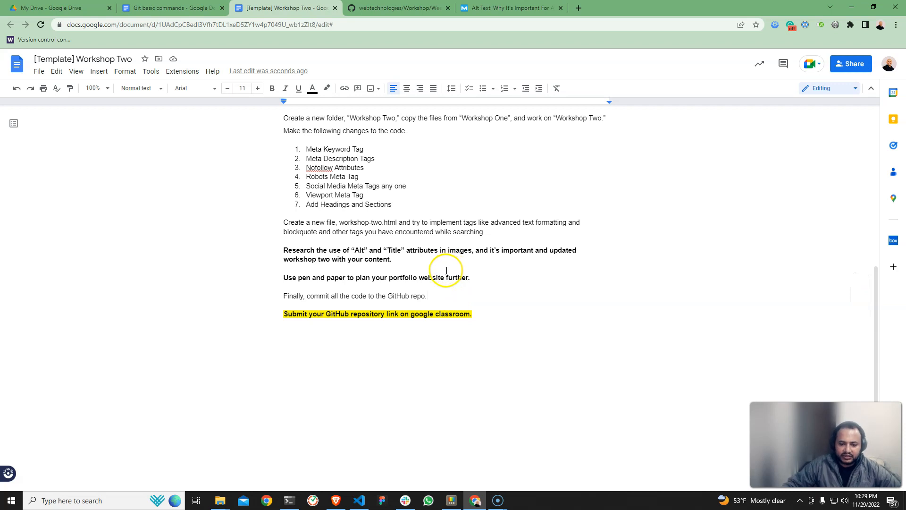
{"action": "mouse_move", "coordinate": [433, 286]}
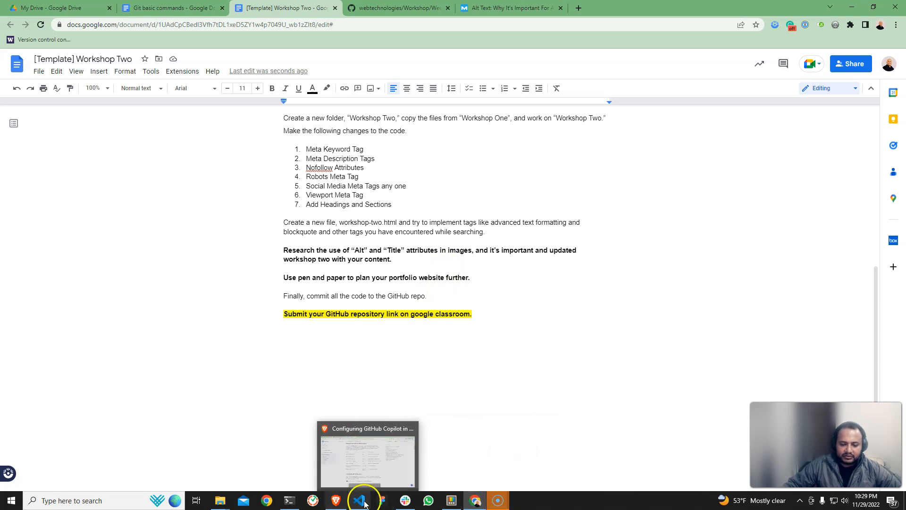
{"action": "left_click", "coordinate": [358, 501]}
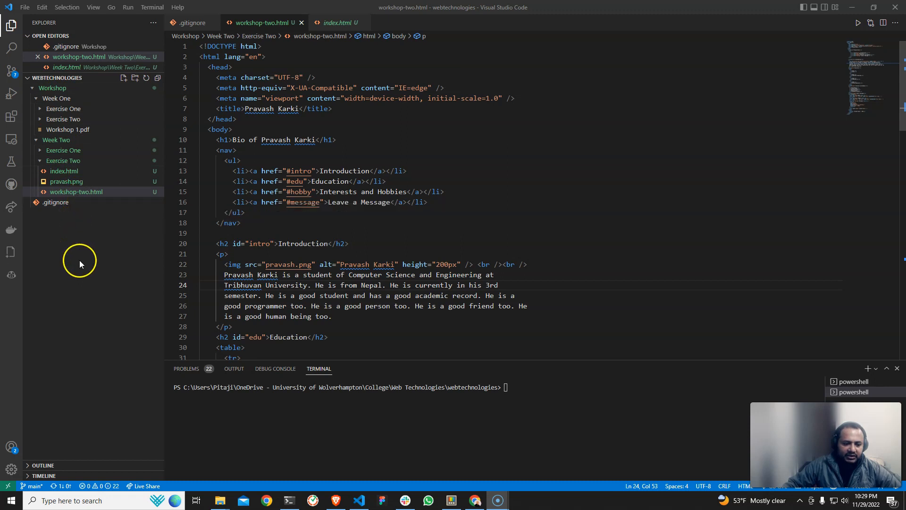
{"action": "mouse_move", "coordinate": [11, 446]}
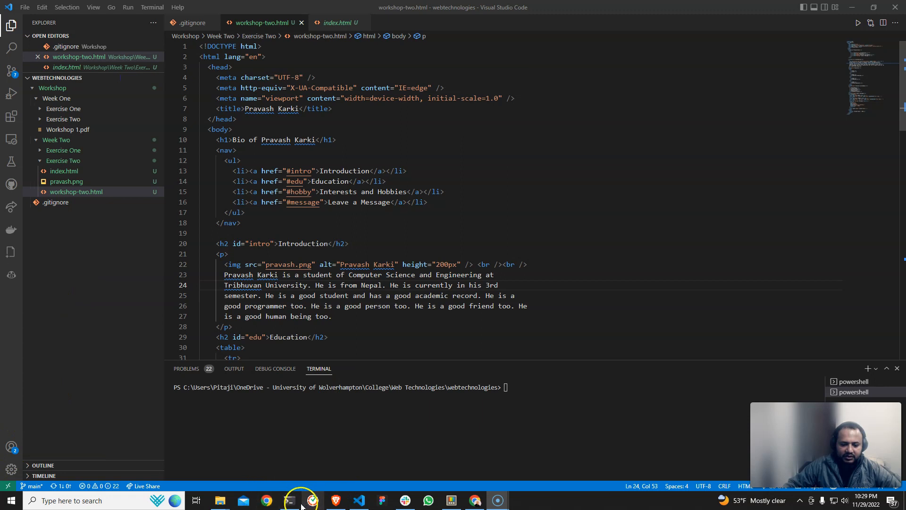
{"action": "mouse_move", "coordinate": [361, 500]}
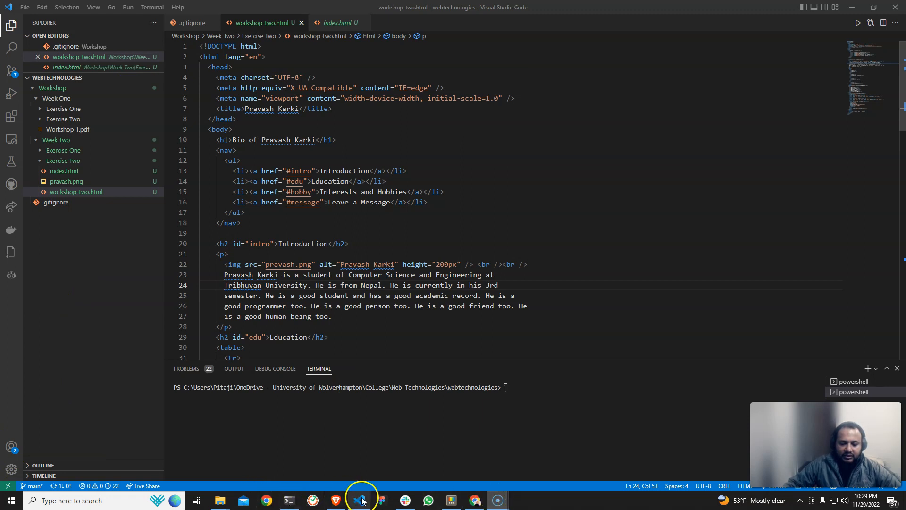
{"action": "mouse_move", "coordinate": [361, 500]}
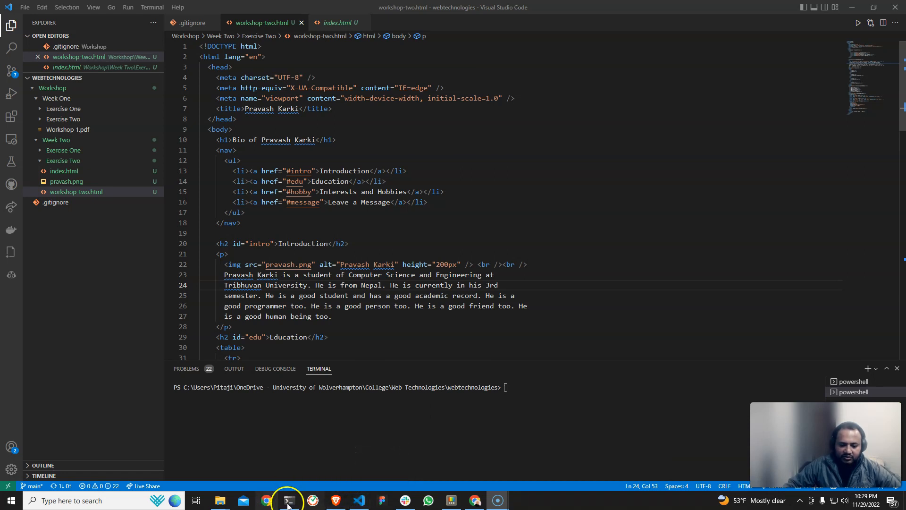
Switch to Chrome and open the 'Git basic commands' document tab
{"action": "left_click", "coordinate": [474, 500]}
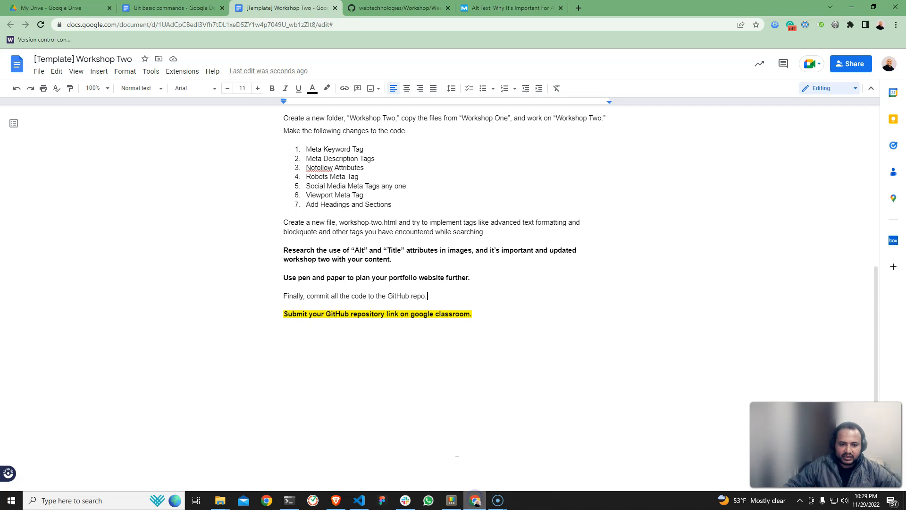
{"action": "scroll", "scroll_direction": "up", "scroll_amount": 3}
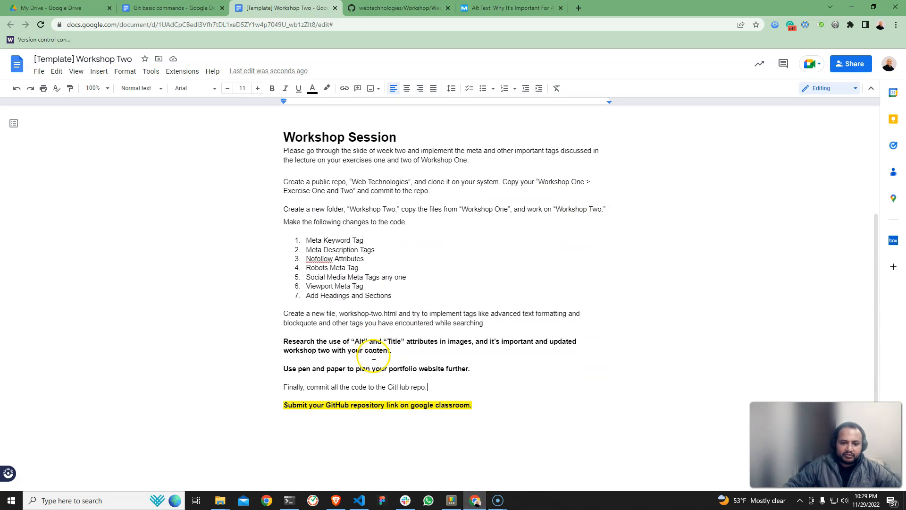
{"action": "left_click", "coordinate": [173, 8]}
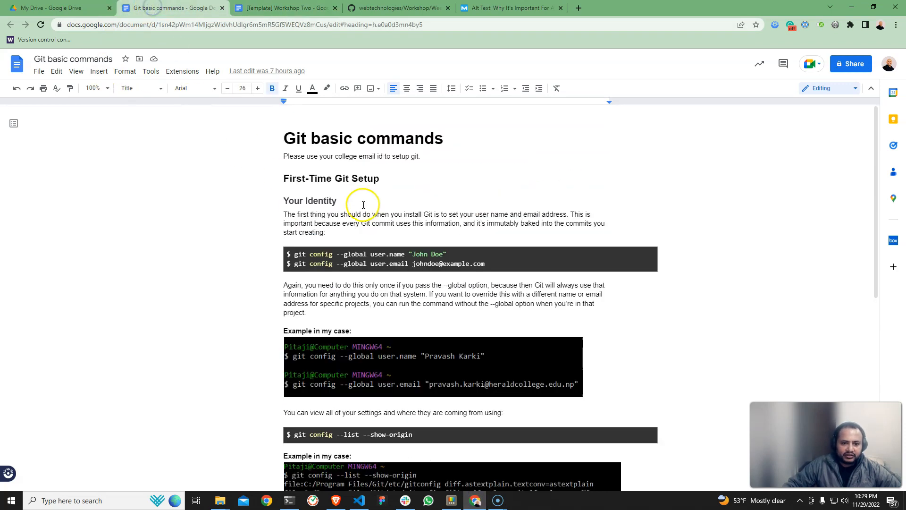
{"action": "left_click", "coordinate": [379, 178]}
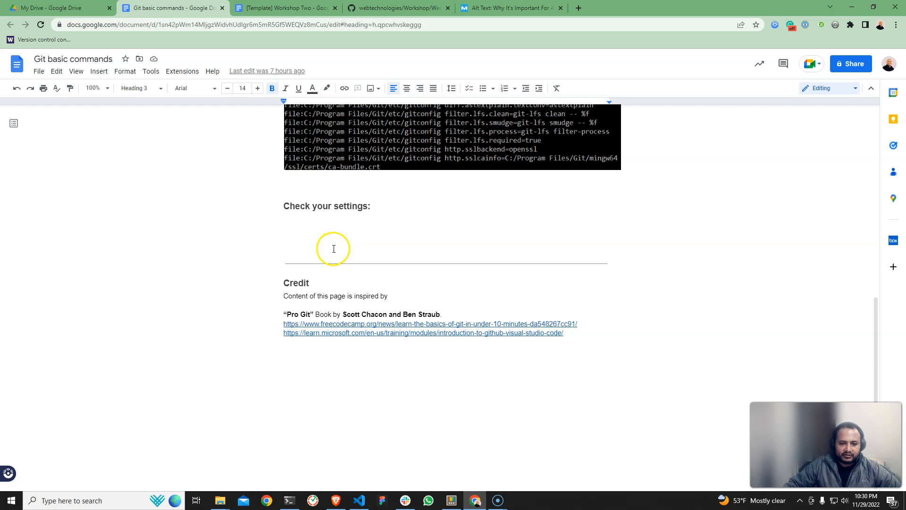
{"action": "mouse_move", "coordinate": [333, 248]}
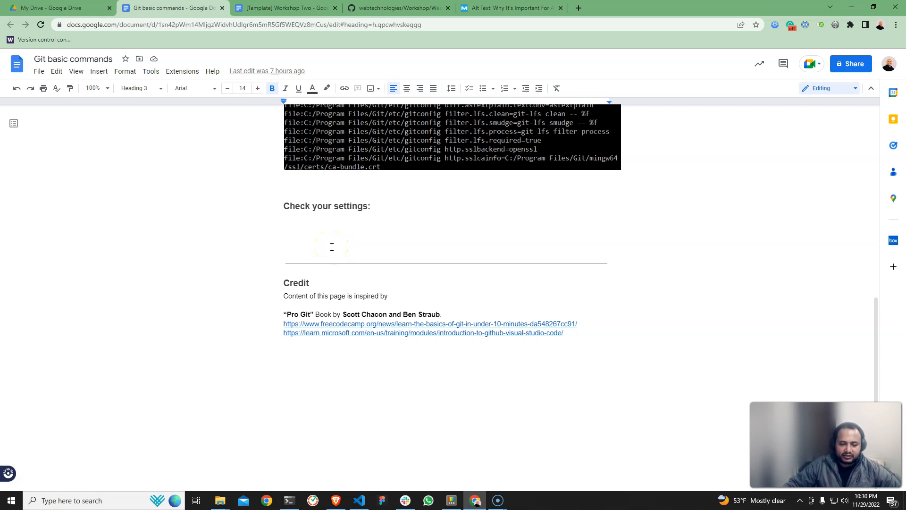